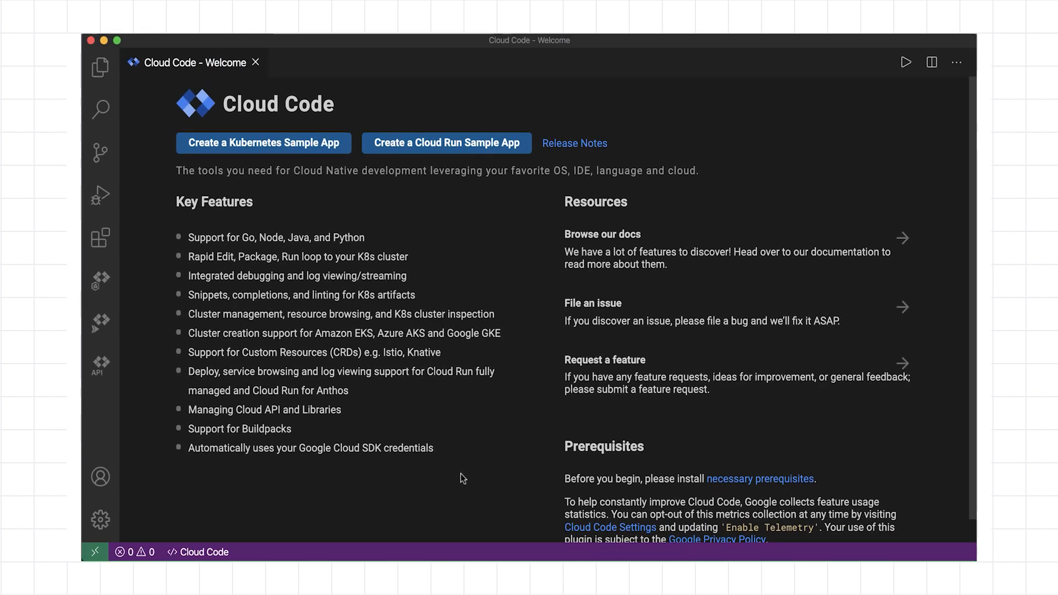
{"action": "mouse_move", "coordinate": [179, 394]}
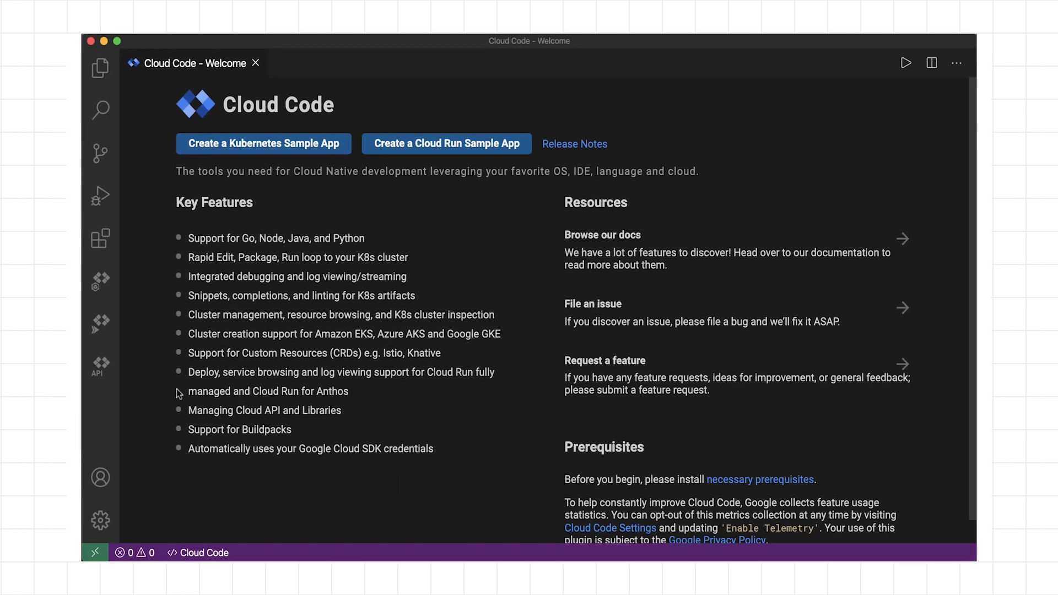
- Peek at the sidebar views and Cloud Code menu, then filter the Command Palette by 'clou'
{"action": "right_click", "coordinate": [100, 366]}
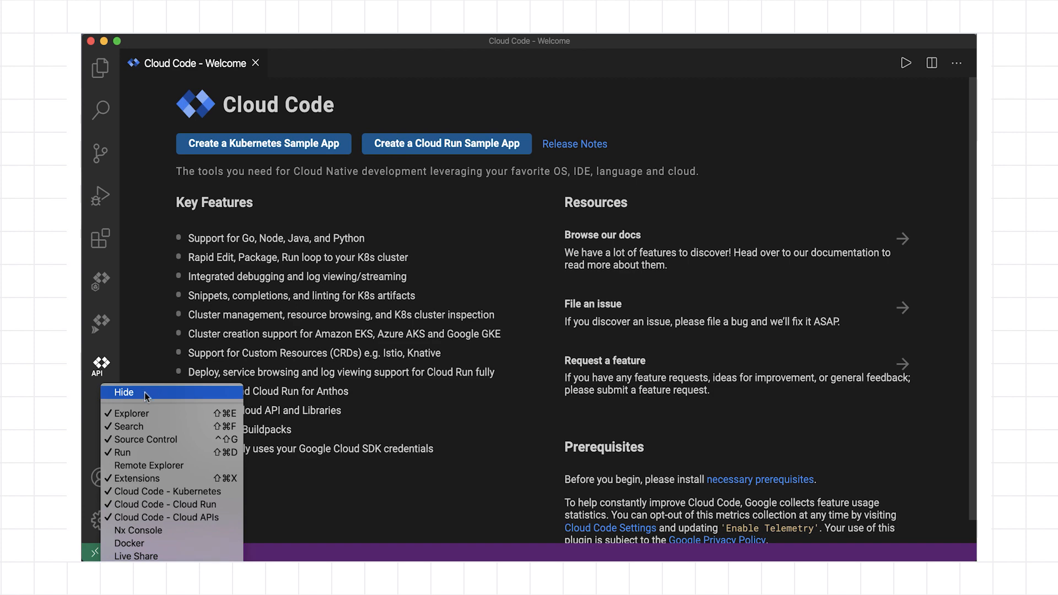
{"action": "left_click", "coordinate": [124, 392]}
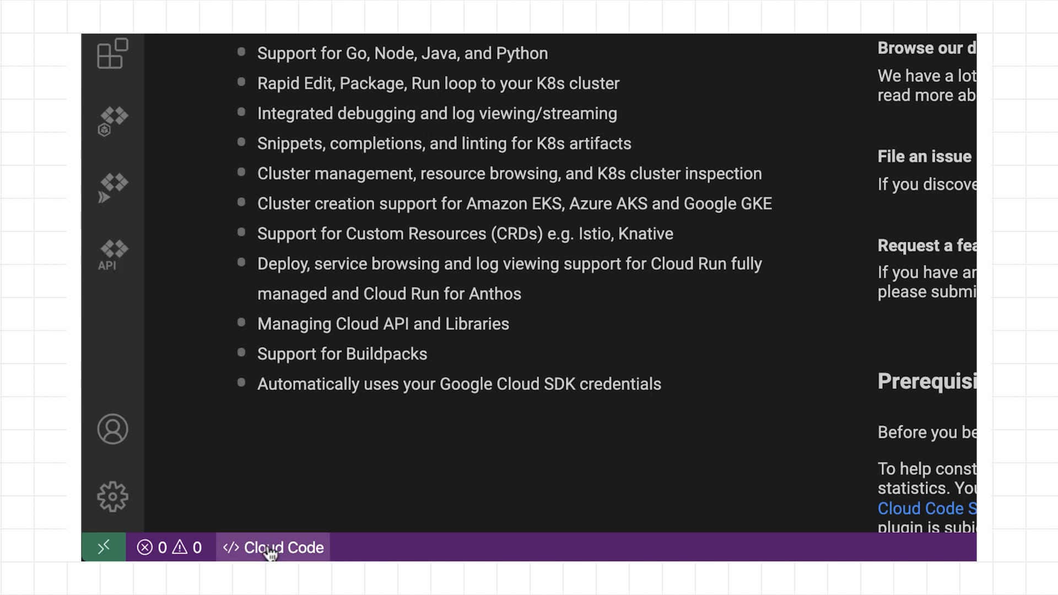
{"action": "left_click", "coordinate": [272, 548]}
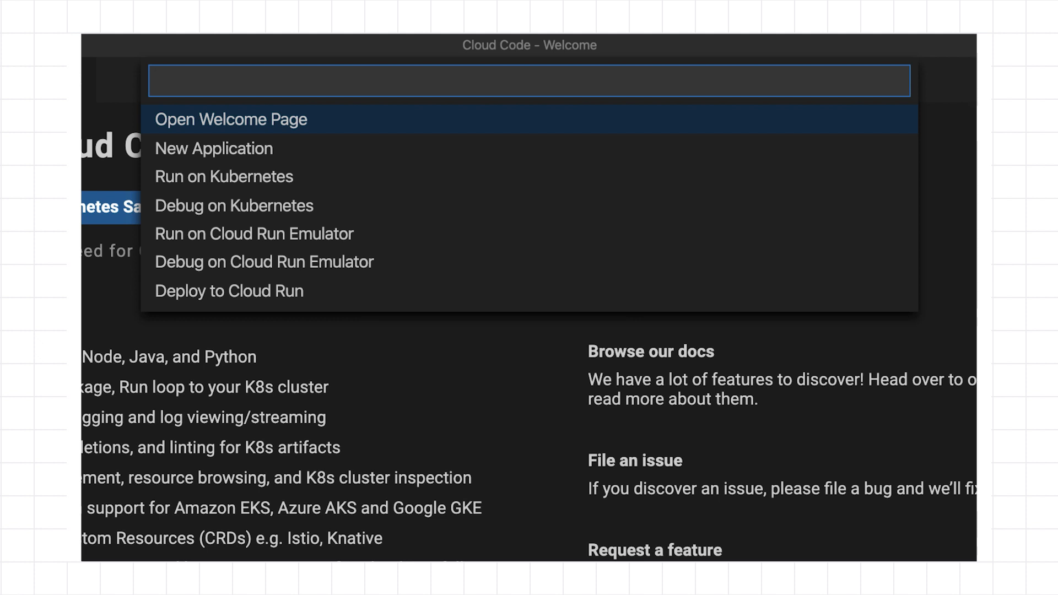
{"action": "key", "text": "Escape"}
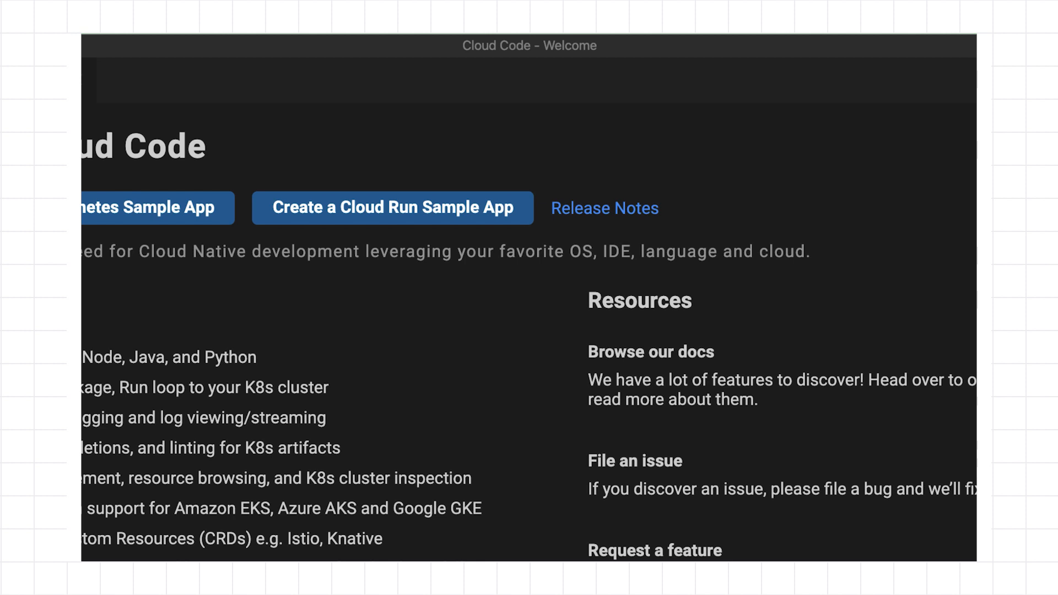
{"action": "type", "text": ">cloud code"}
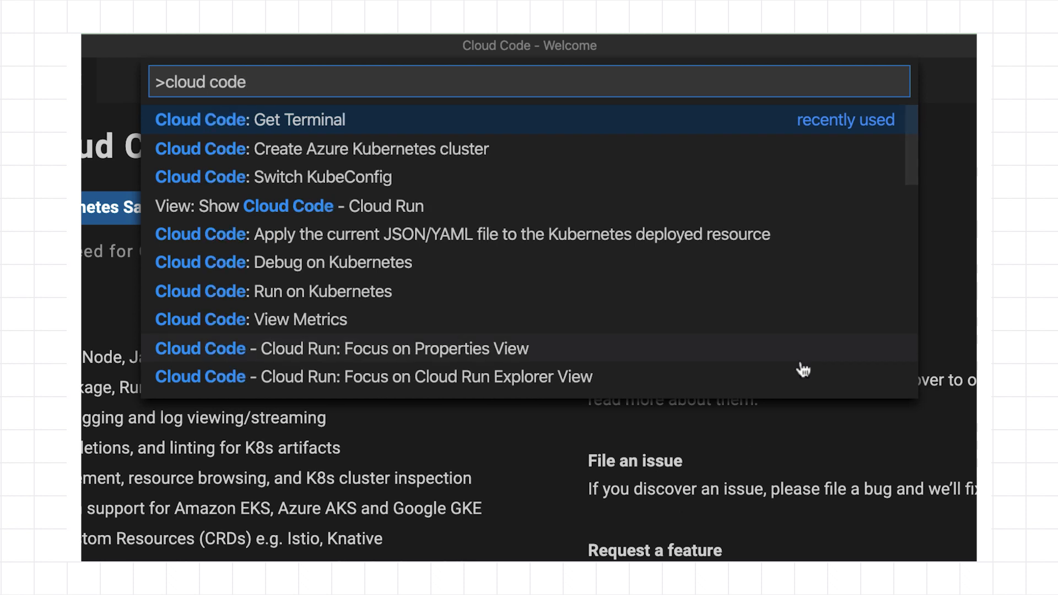
{"action": "scroll", "scroll_direction": "down", "scroll_amount": 3}
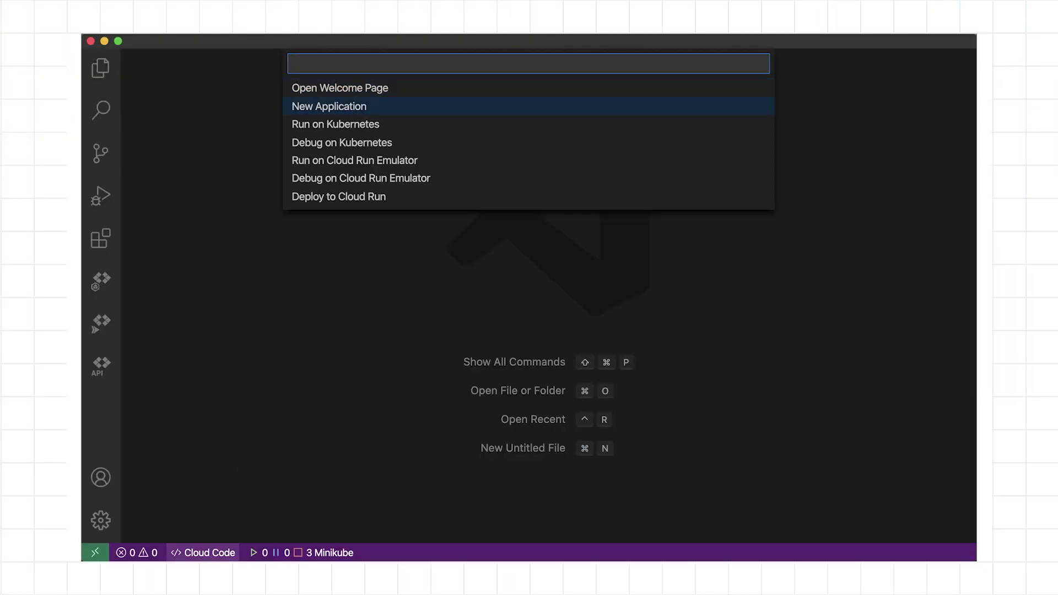
- Create a new application from the Python (Flask): Guestbook template
{"action": "left_click", "coordinate": [329, 105]}
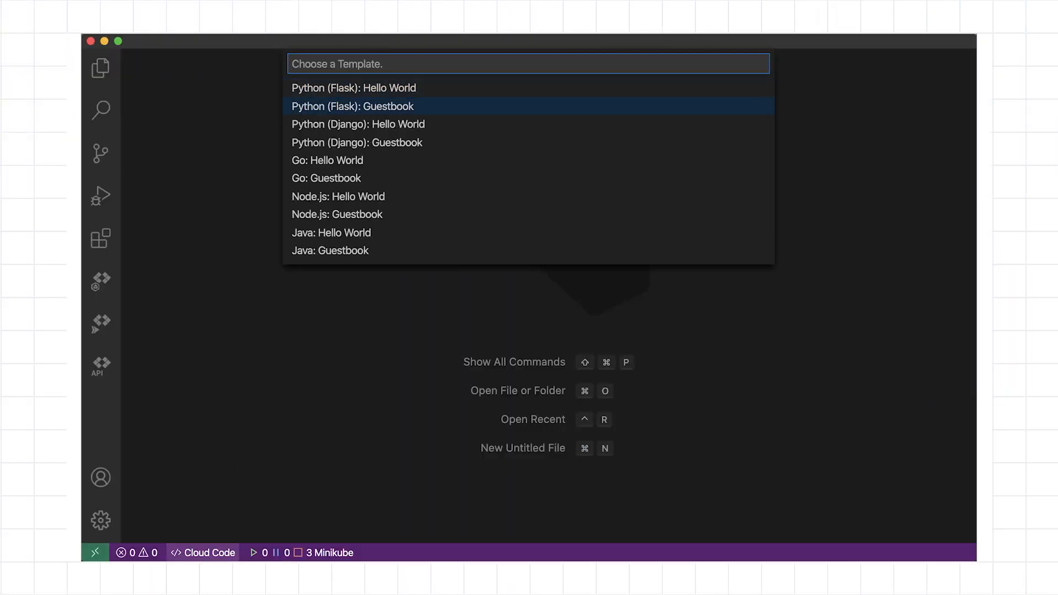
{"action": "left_click", "coordinate": [352, 106]}
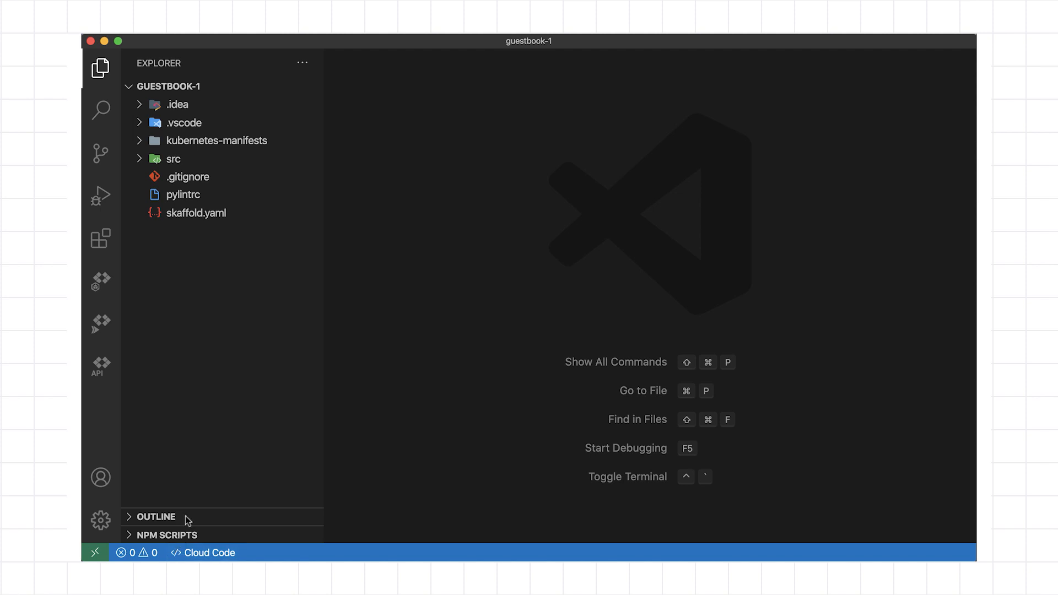
- Open src/frontend/front.py and set a breakpoint on line 25
{"action": "left_click", "coordinate": [174, 158]}
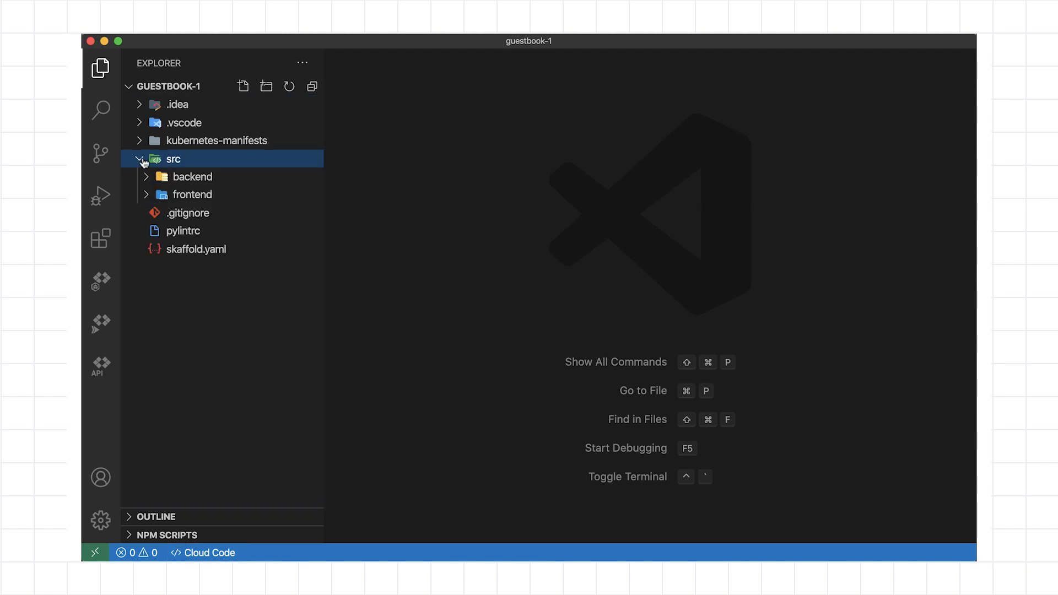
{"action": "left_click", "coordinate": [192, 194]}
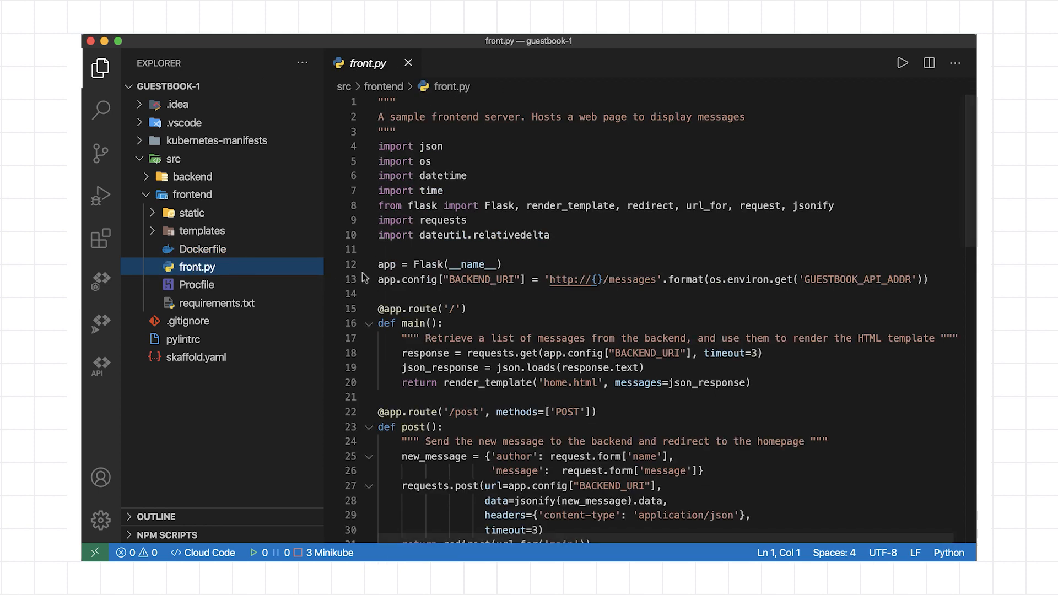
{"action": "scroll", "scroll_direction": "down", "scroll_amount": 3}
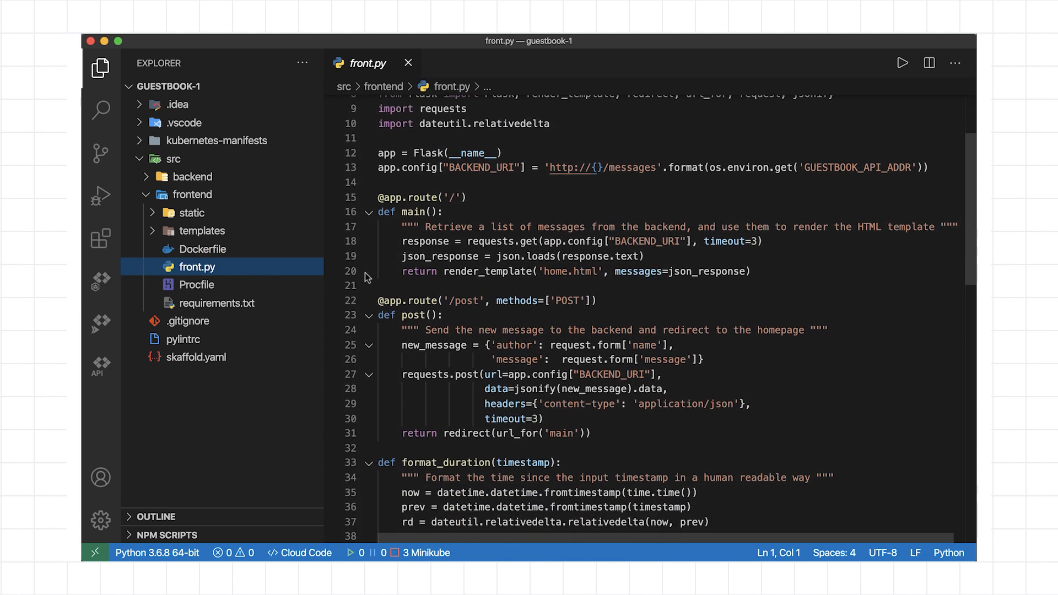
{"action": "scroll", "scroll_direction": "down", "scroll_amount": 3}
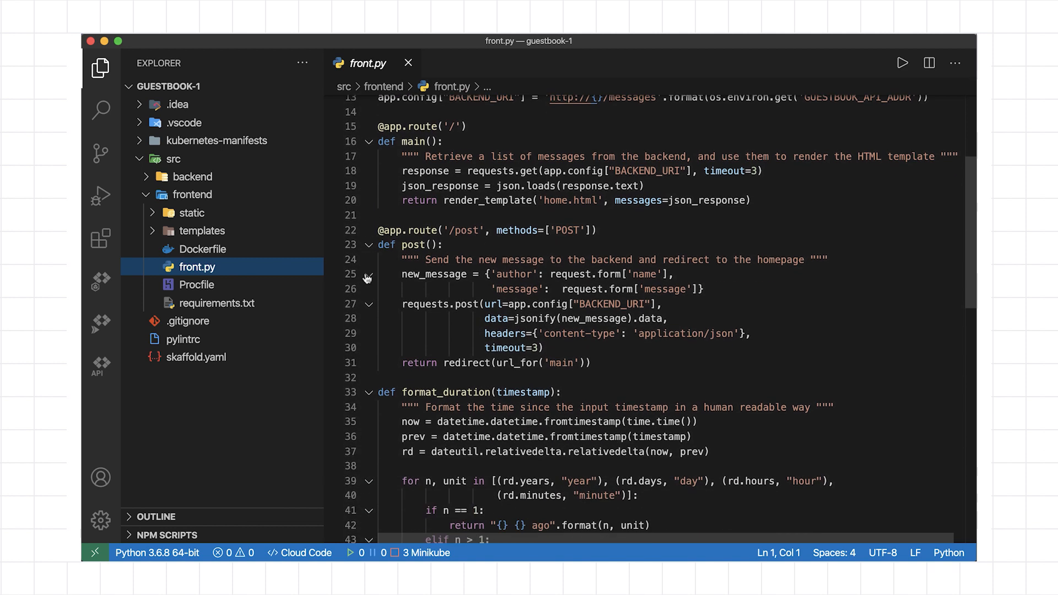
{"action": "left_click", "coordinate": [300, 553]}
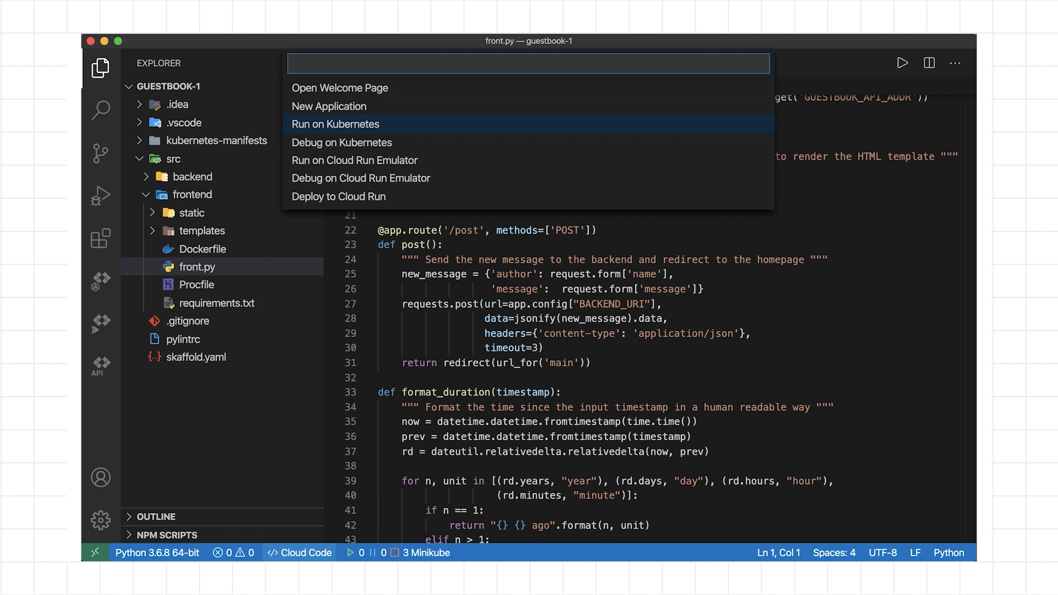
- Run the guestbook on Kubernetes and post 'Hi!' to it at localhost:4503
{"action": "left_click", "coordinate": [335, 124]}
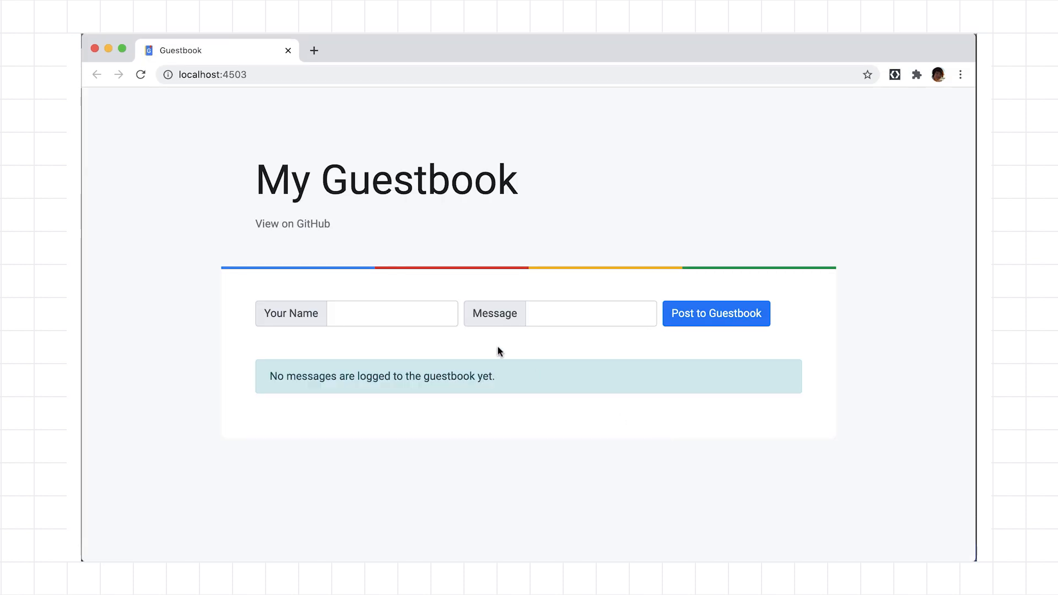
{"action": "type", "text": "Hi!"}
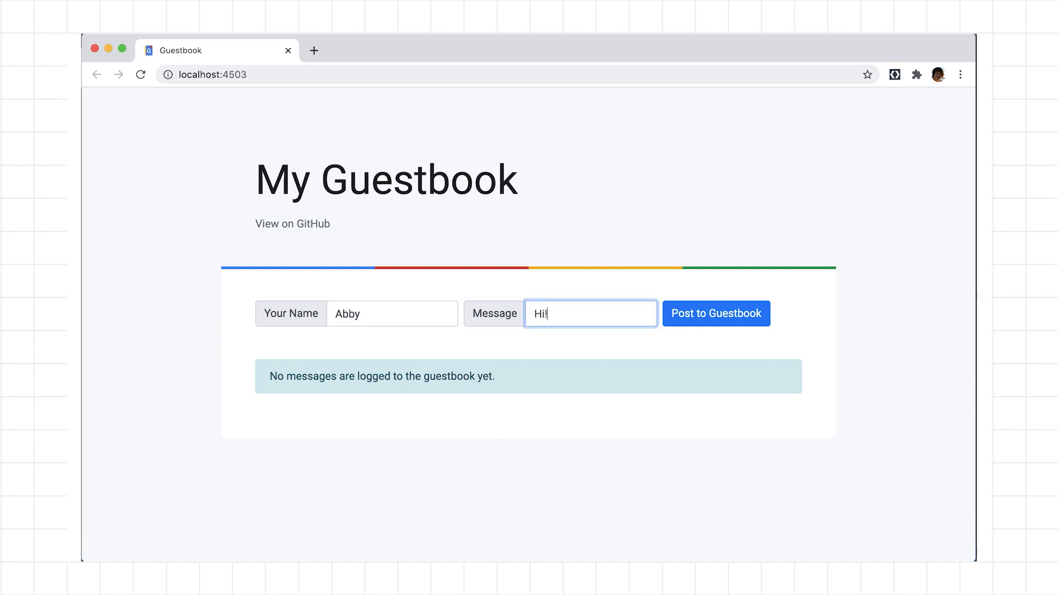
{"action": "left_click", "coordinate": [717, 313]}
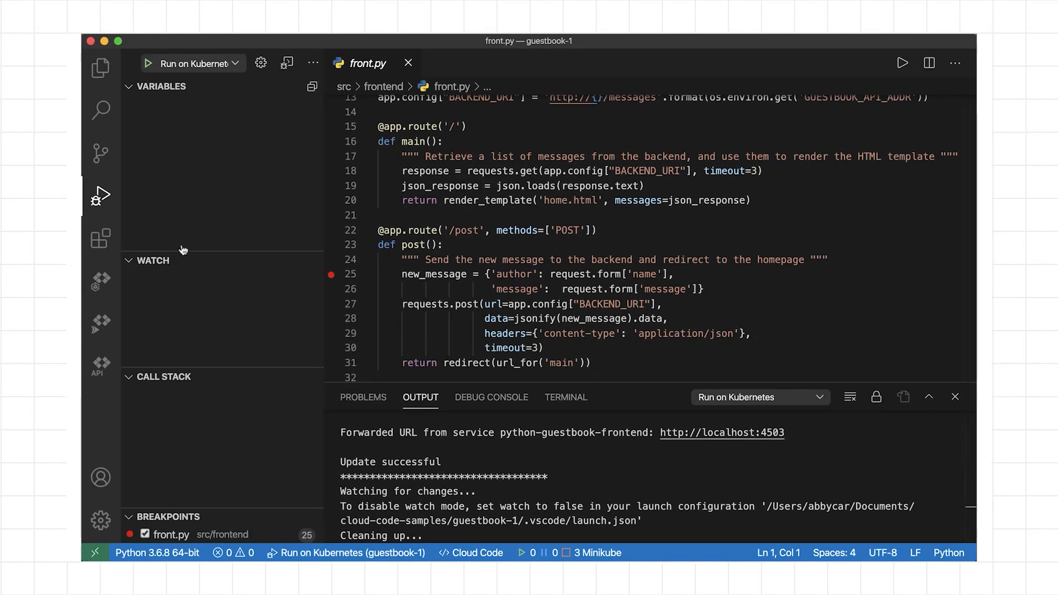
{"action": "mouse_move", "coordinate": [452, 548]}
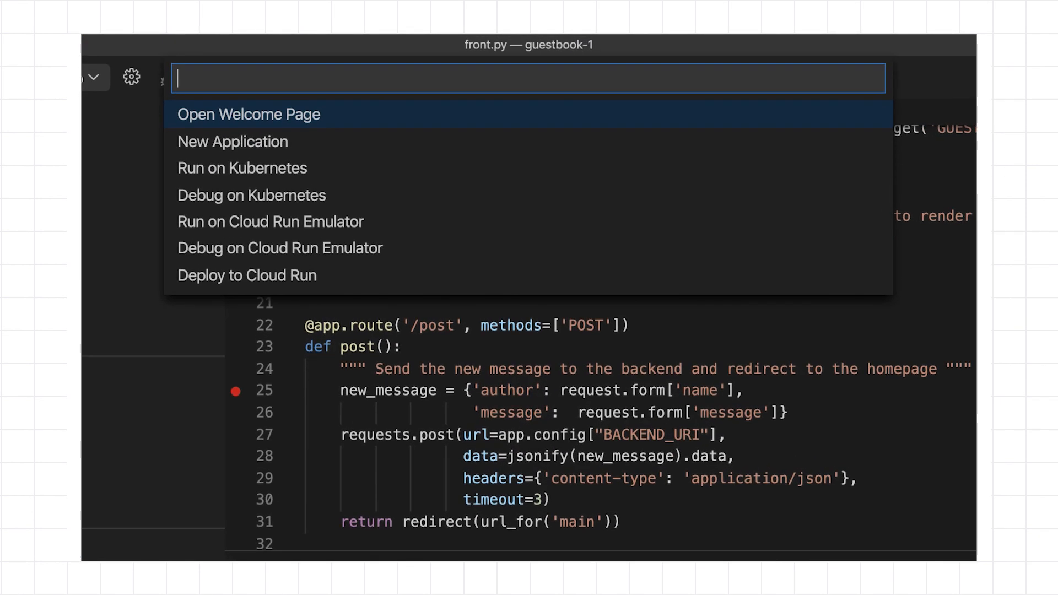
- Start Debug on Kubernetes and post a 'Hi' message to hit the breakpoint
{"action": "left_click", "coordinate": [242, 168]}
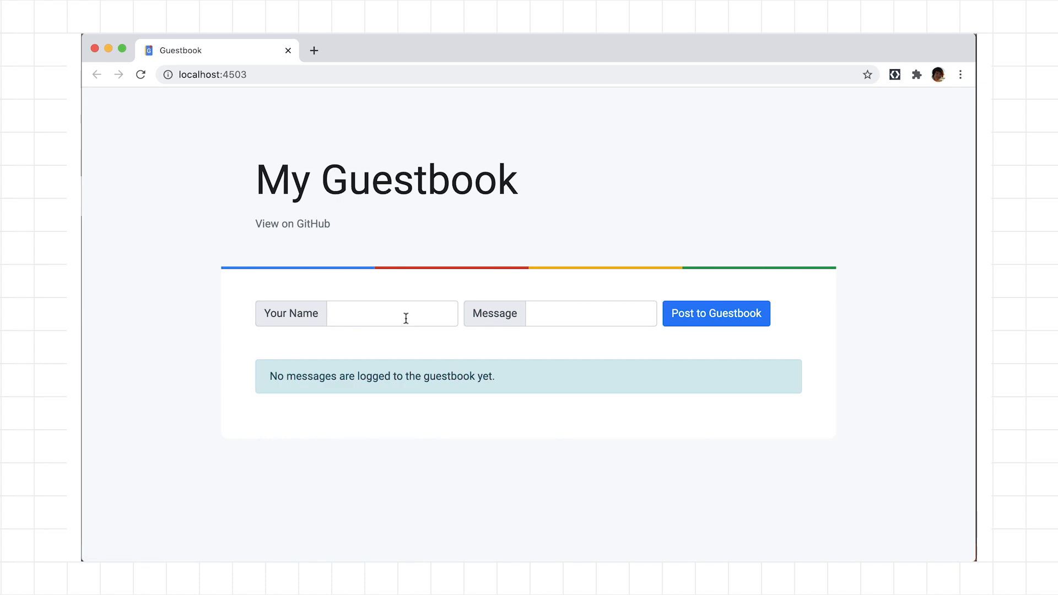
{"action": "type", "text": "Hi"}
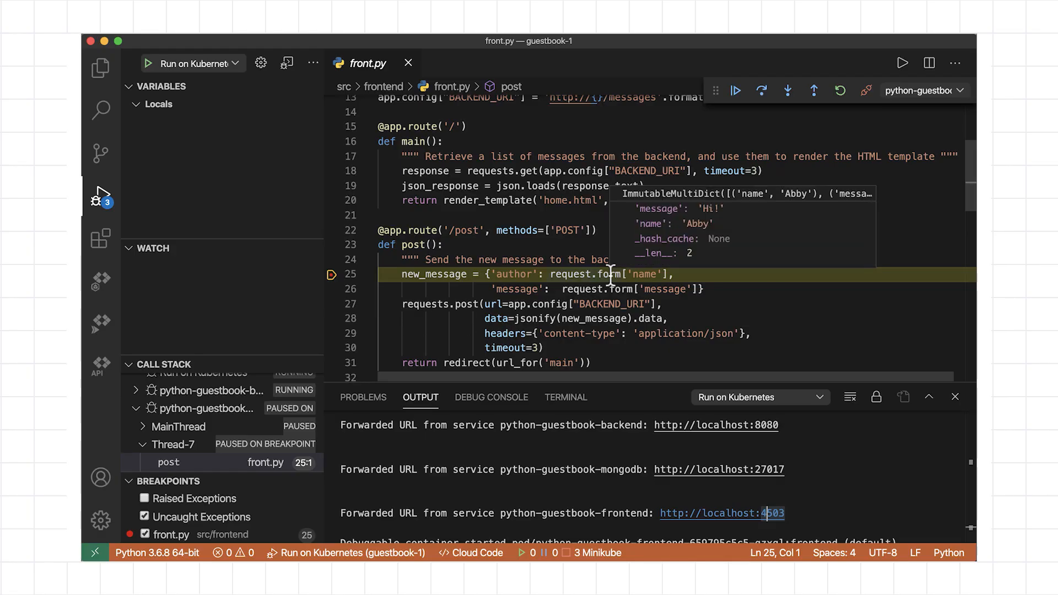
- Step into line 25, then step over twice to pause on line 27
{"action": "left_click", "coordinate": [788, 90]}
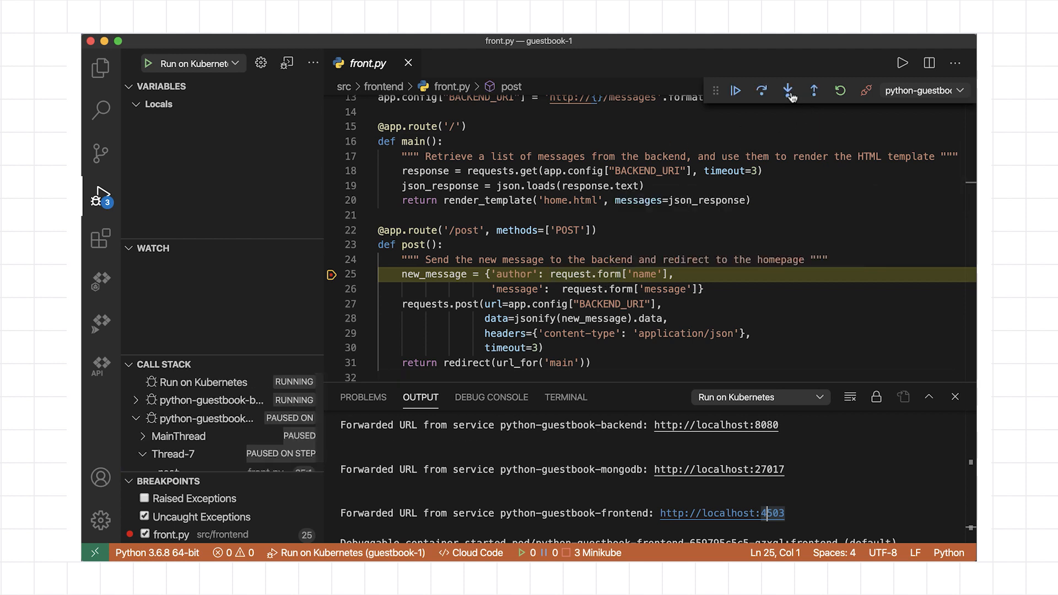
{"action": "left_click", "coordinate": [762, 91]}
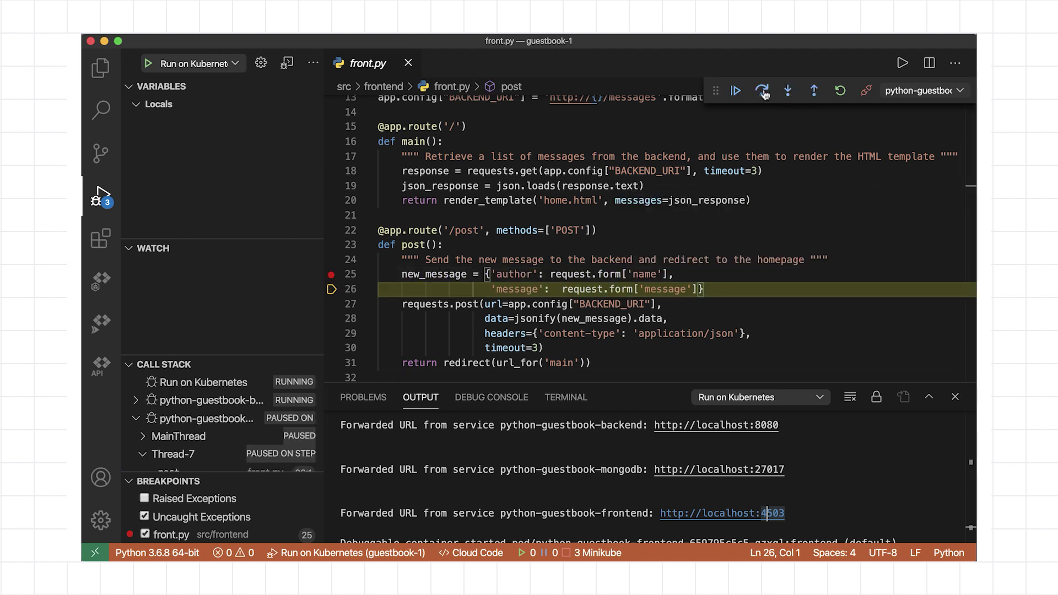
{"action": "left_click", "coordinate": [762, 90]}
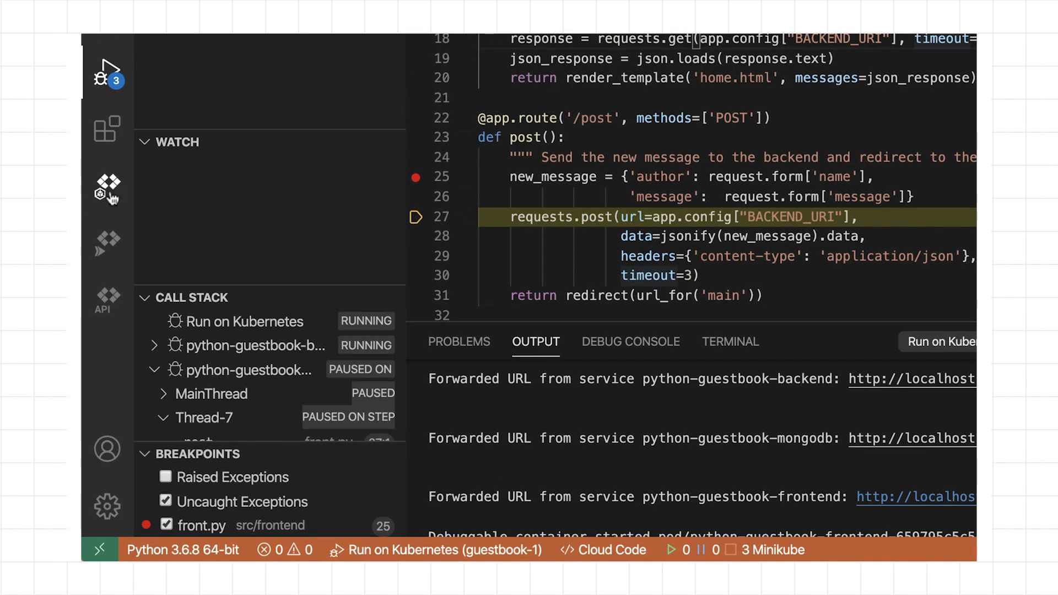
- Expand python-guestbook-frontend's Ports (80:32448/TCP) and the default namespace's Pods in the Kubernetes explorer
{"action": "left_click", "coordinate": [107, 188]}
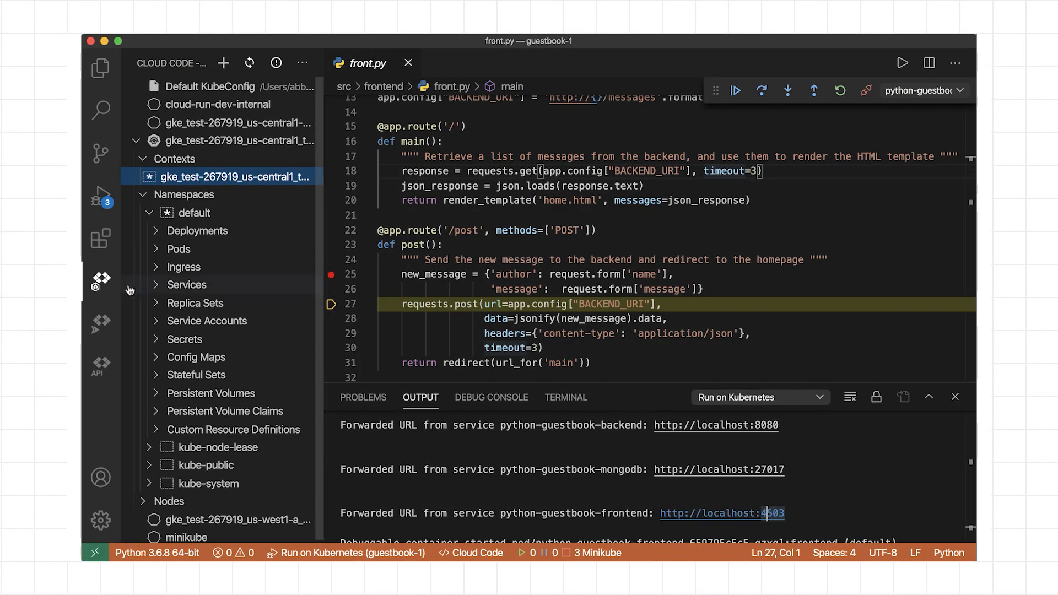
{"action": "left_click", "coordinate": [186, 285]}
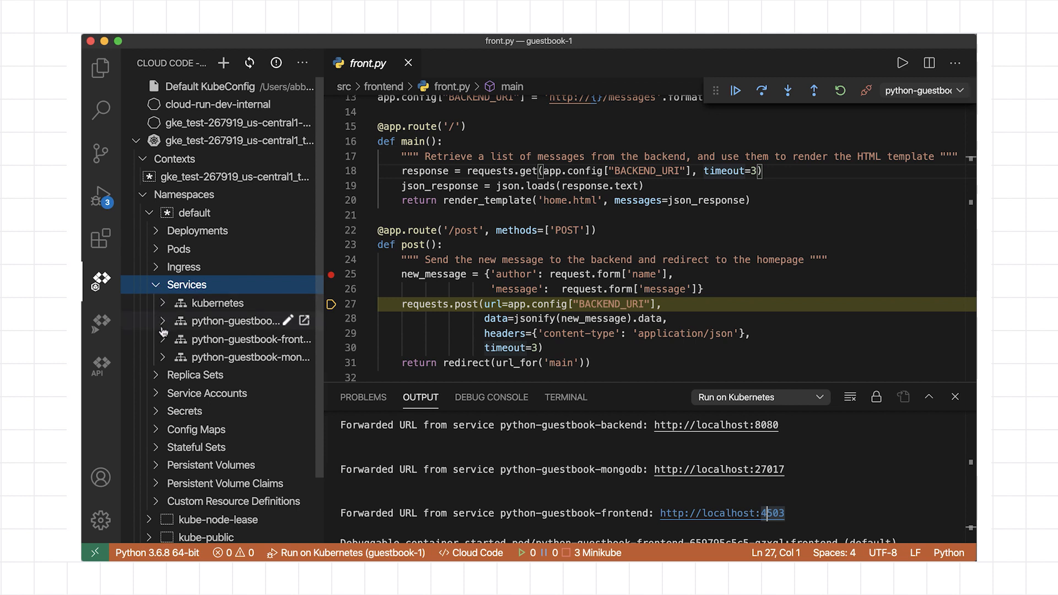
{"action": "left_click", "coordinate": [163, 340]}
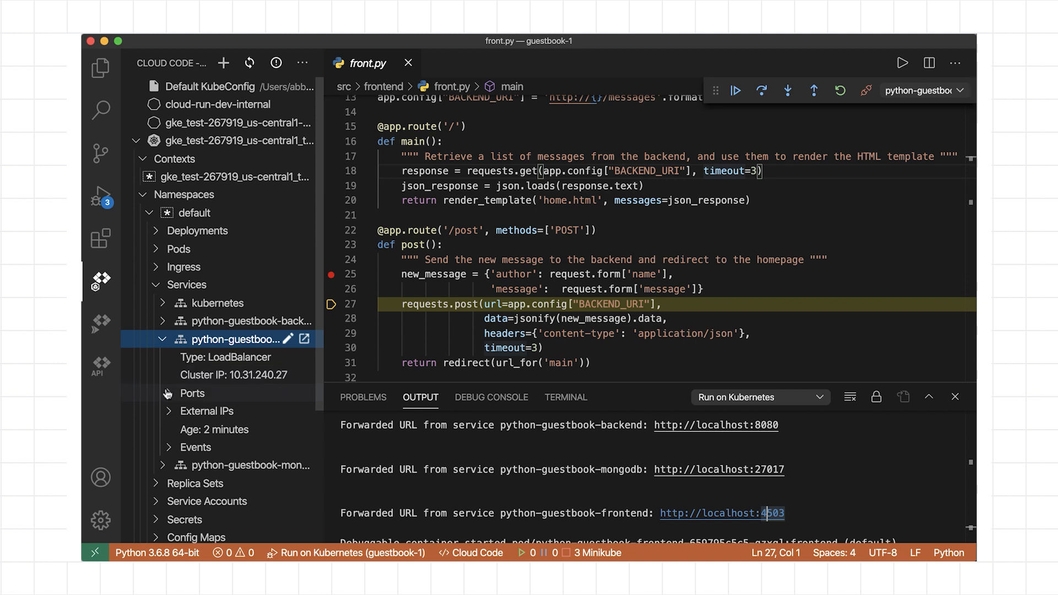
{"action": "left_click", "coordinate": [192, 393]}
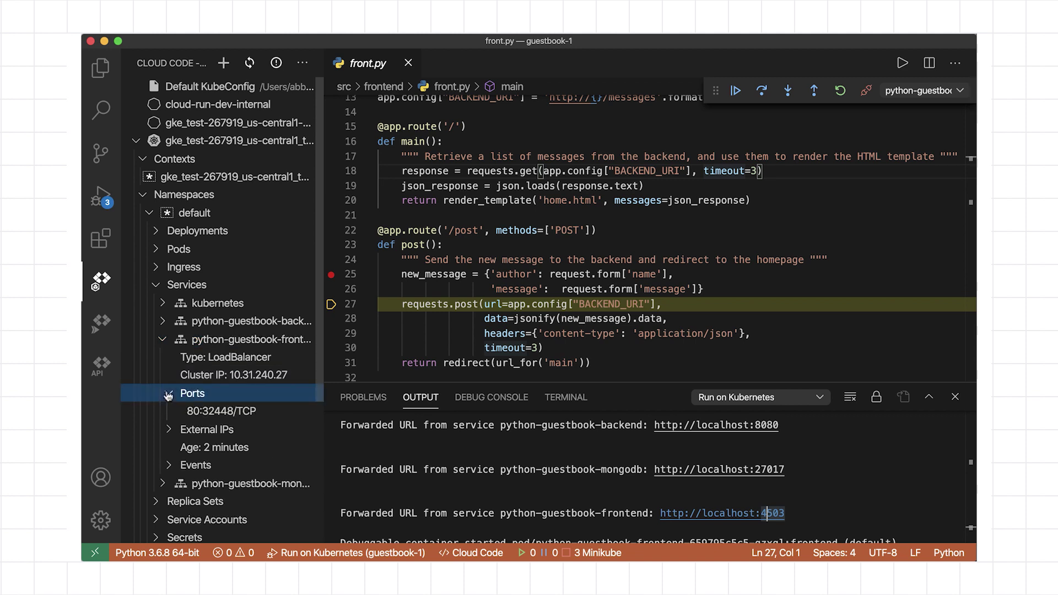
{"action": "mouse_move", "coordinate": [159, 256]}
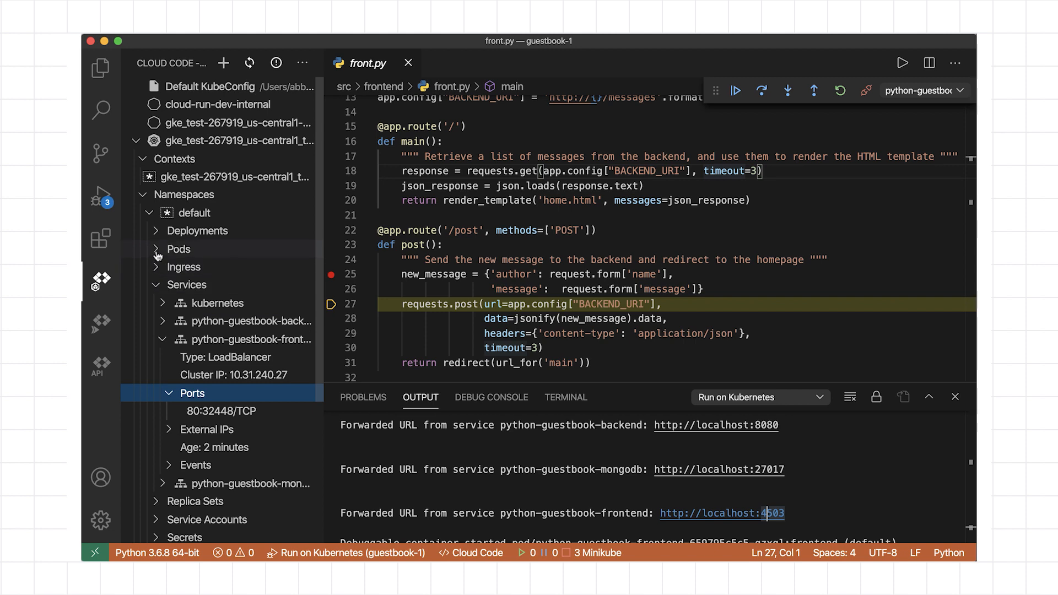
{"action": "left_click", "coordinate": [178, 249]}
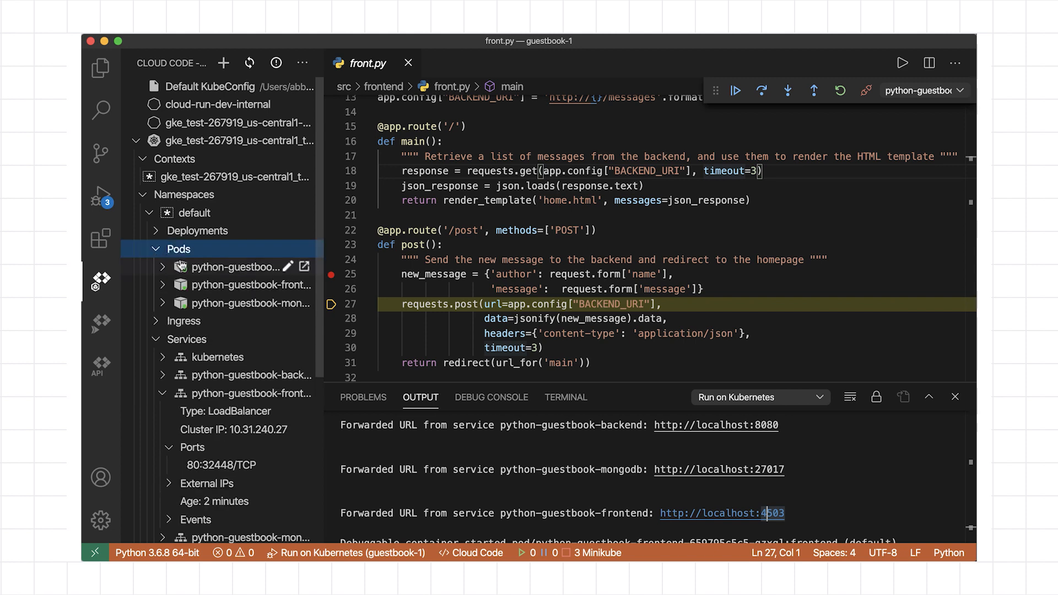
- Open a terminal in a guestbook pod and run ls, then open and close the GKE cluster wizard
{"action": "right_click", "coordinate": [230, 266]}
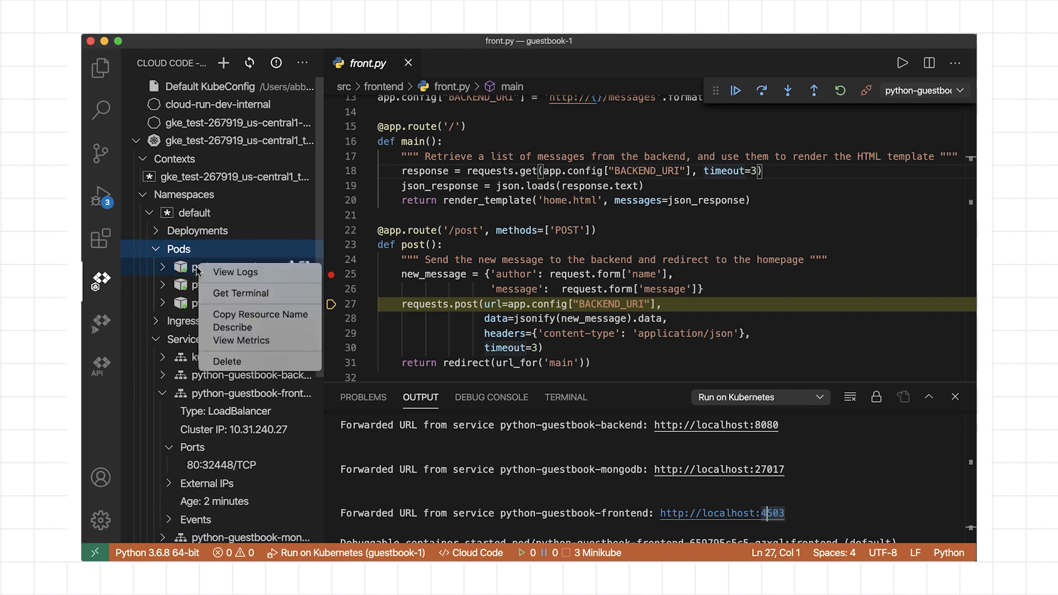
{"action": "mouse_move", "coordinate": [235, 272]}
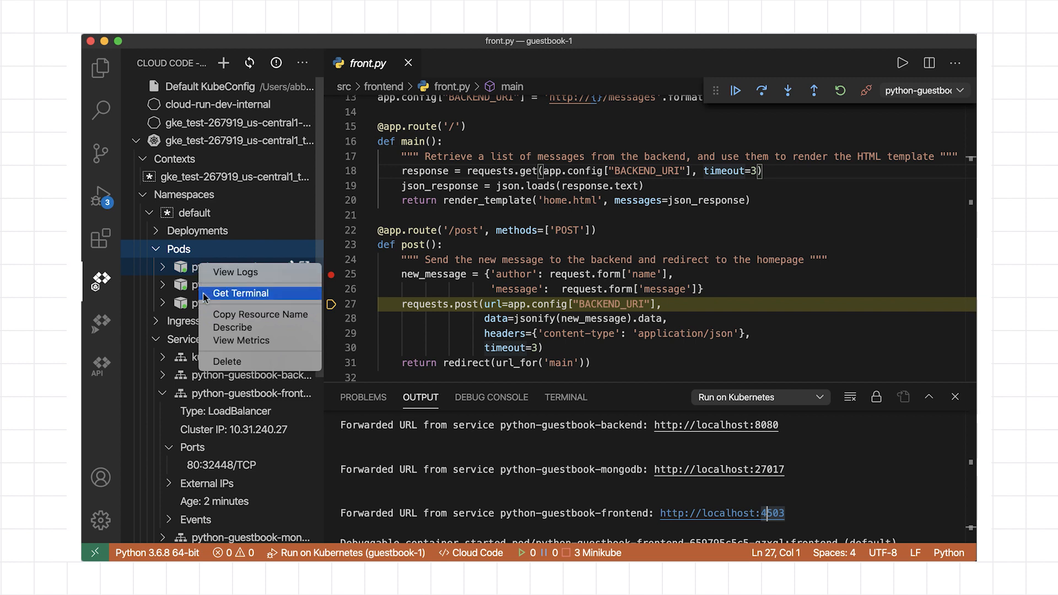
{"action": "left_click", "coordinate": [240, 293]}
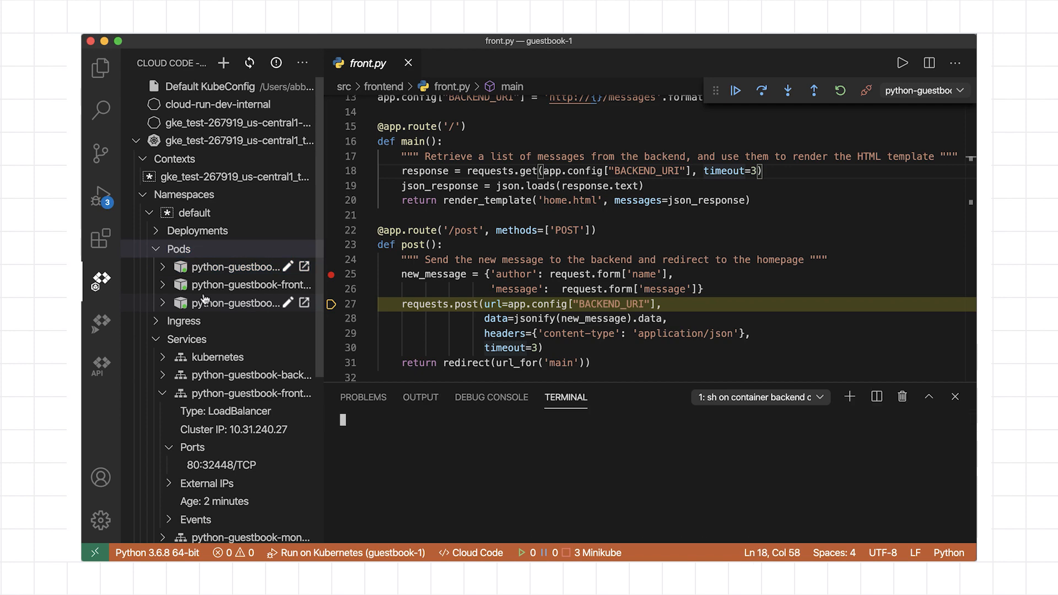
{"action": "type", "text": "ls"}
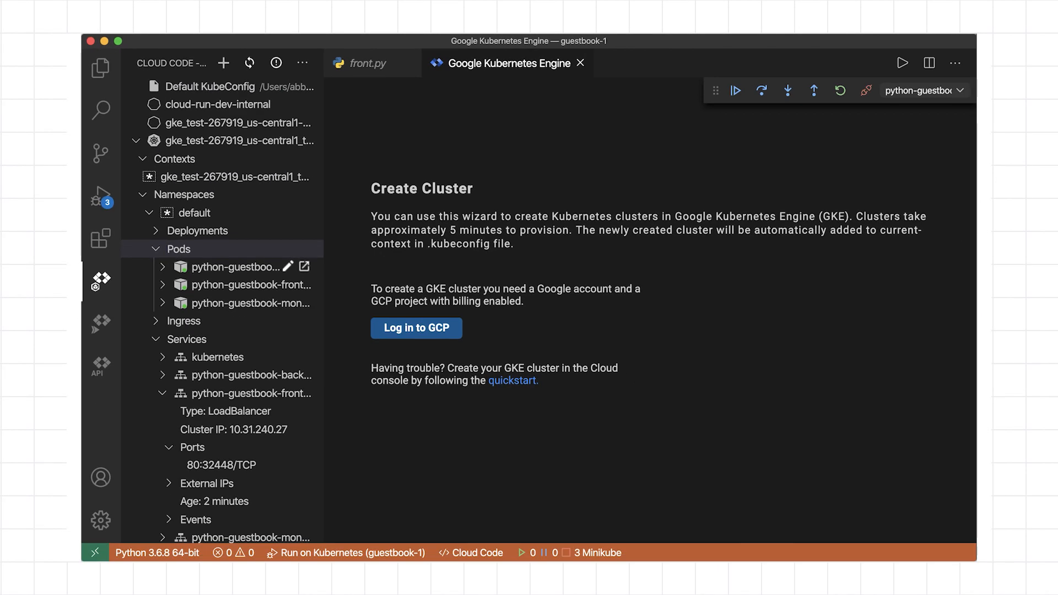
{"action": "left_click", "coordinate": [416, 328]}
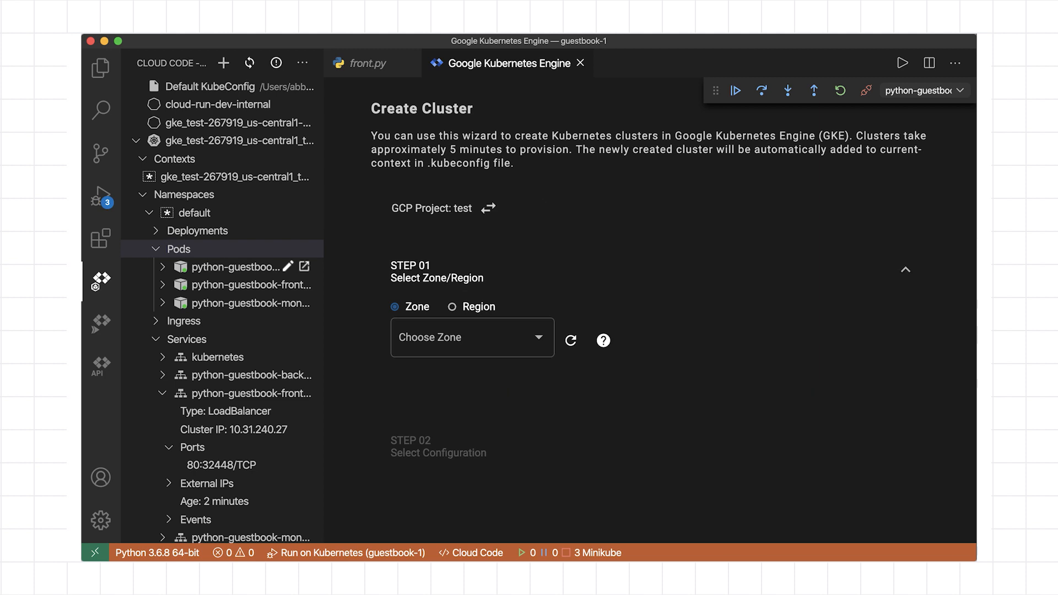
{"action": "mouse_move", "coordinate": [581, 66]}
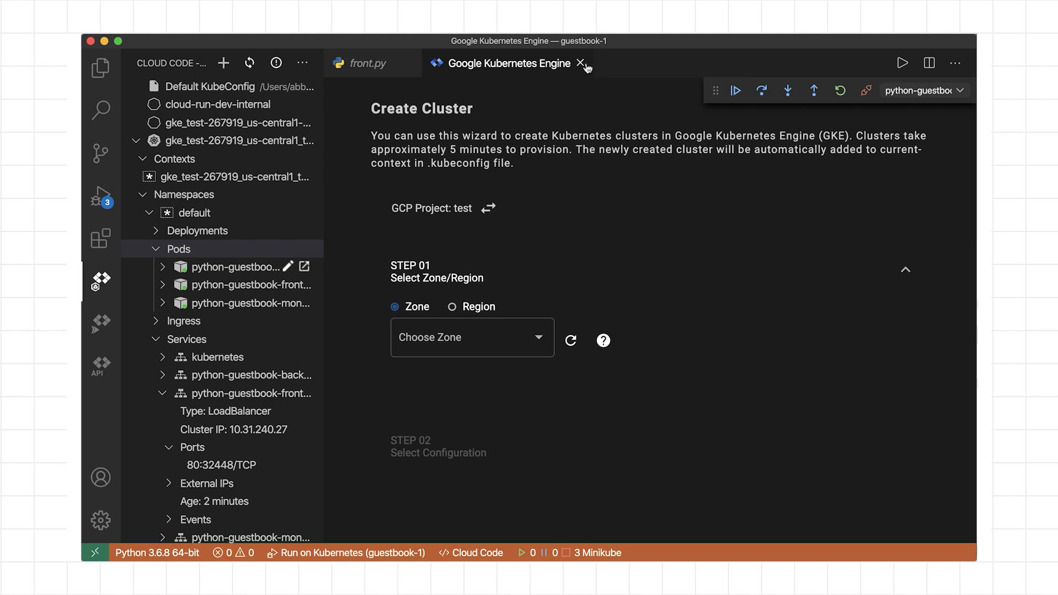
{"action": "left_click", "coordinate": [579, 62]}
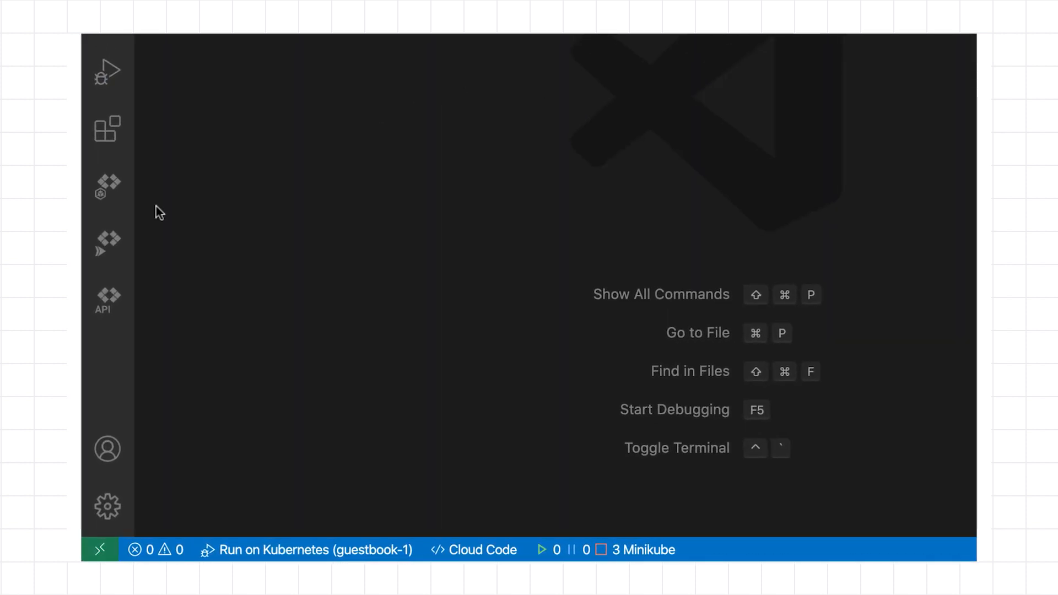
- Expand euro-to-usd's non-serving revisions in Cloud Run, then open and close its Logs Viewer
{"action": "left_click", "coordinate": [107, 243]}
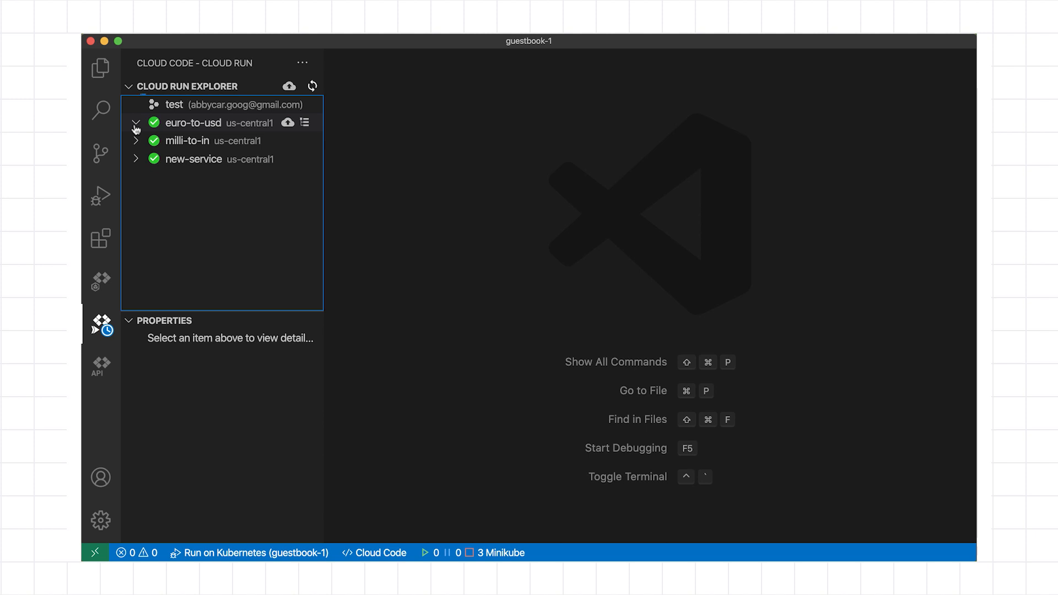
{"action": "left_click", "coordinate": [135, 122]}
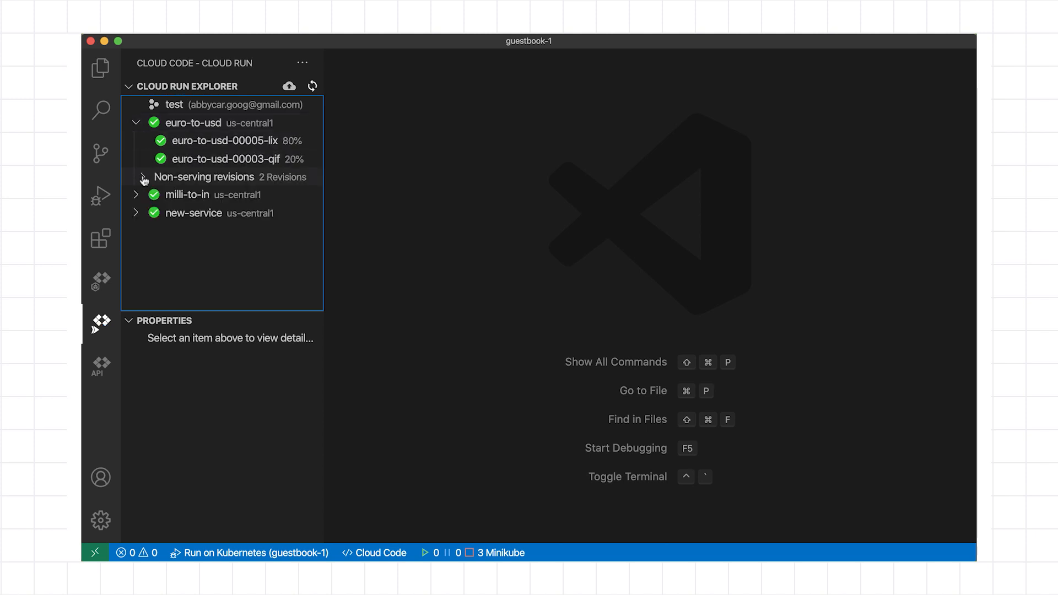
{"action": "left_click", "coordinate": [144, 177]}
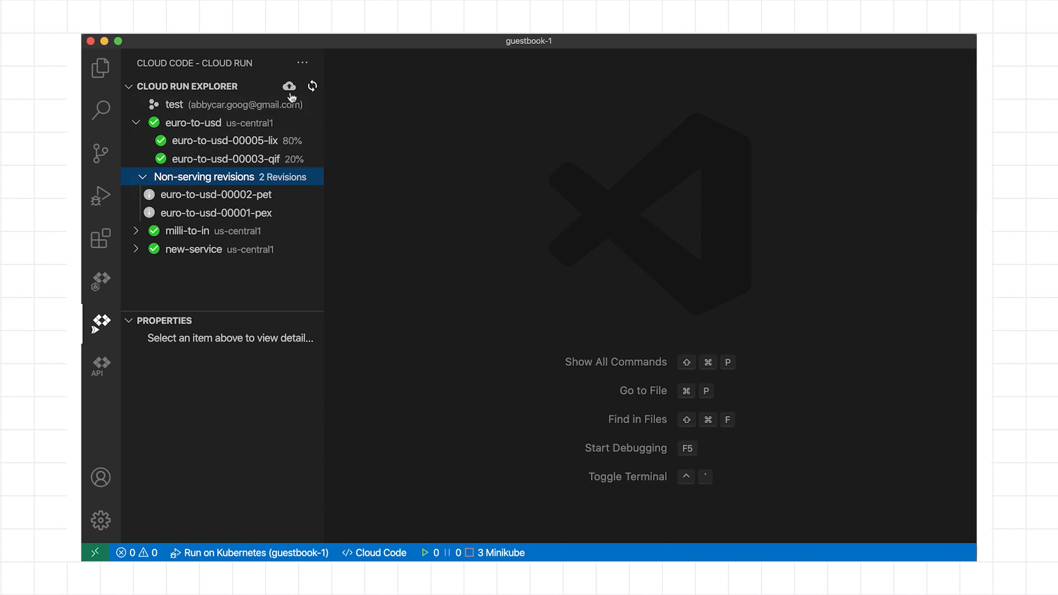
{"action": "mouse_move", "coordinate": [290, 87]}
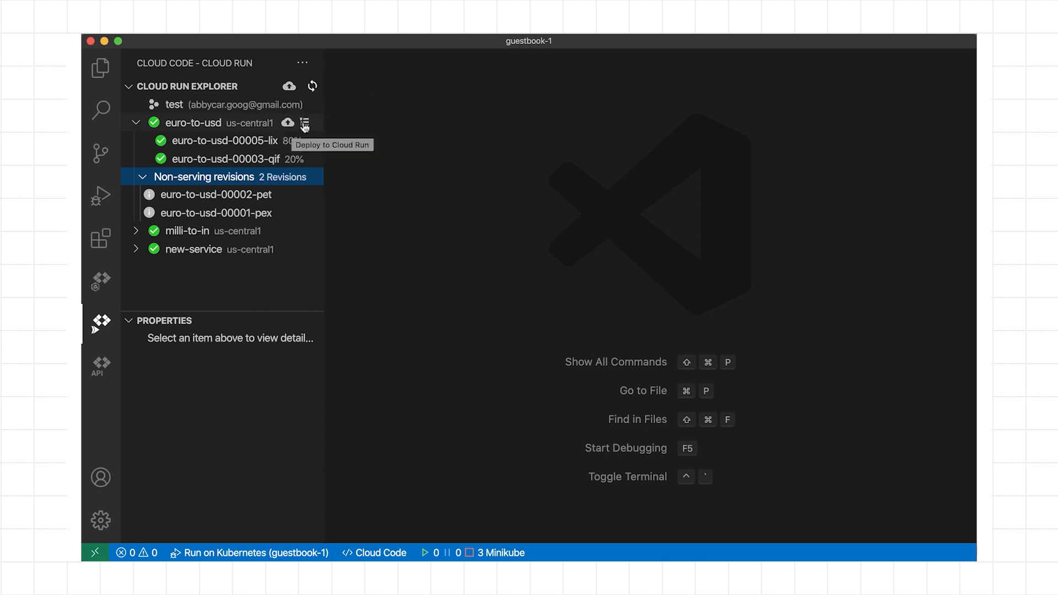
{"action": "left_click", "coordinate": [305, 123]}
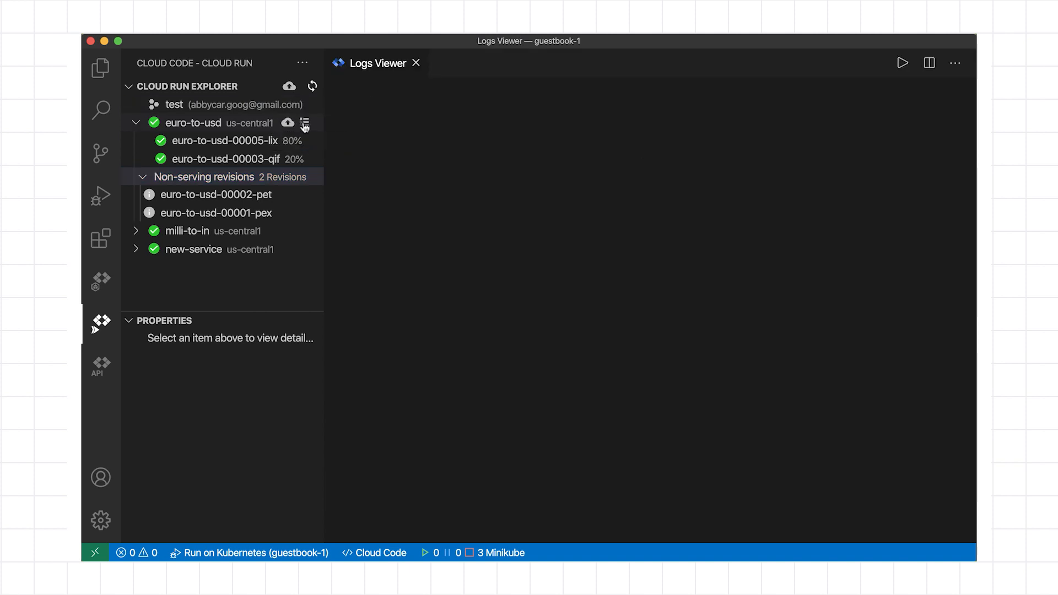
{"action": "left_click", "coordinate": [306, 121]}
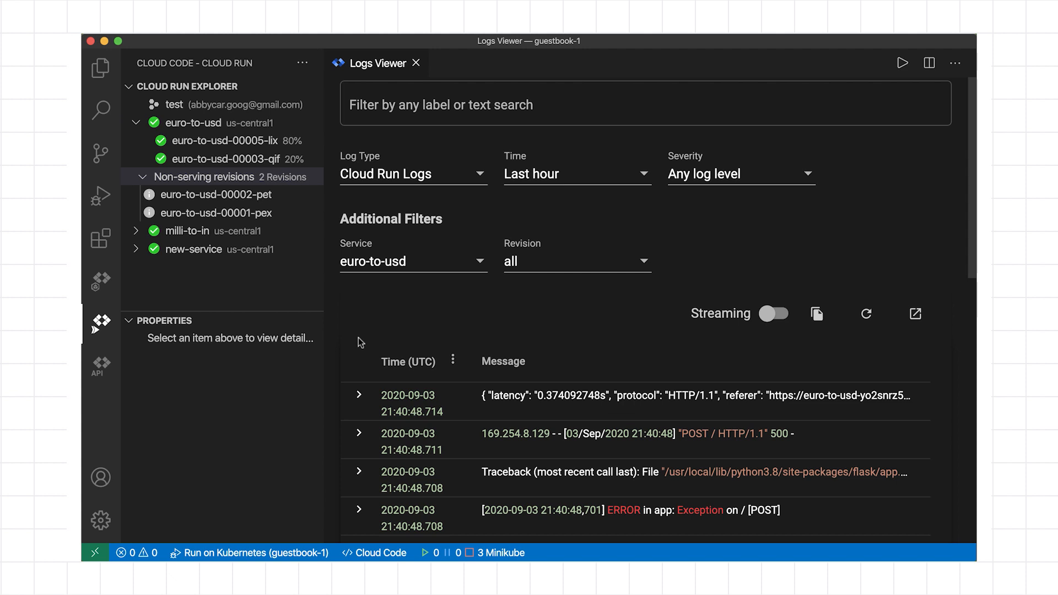
{"action": "left_click", "coordinate": [358, 408]}
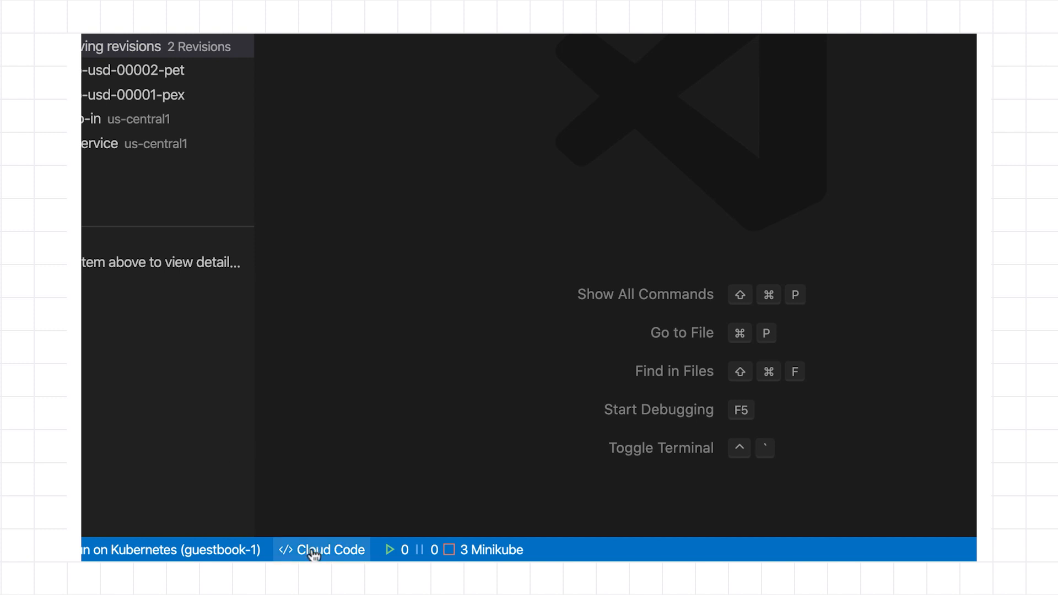
{"action": "left_click", "coordinate": [316, 550]}
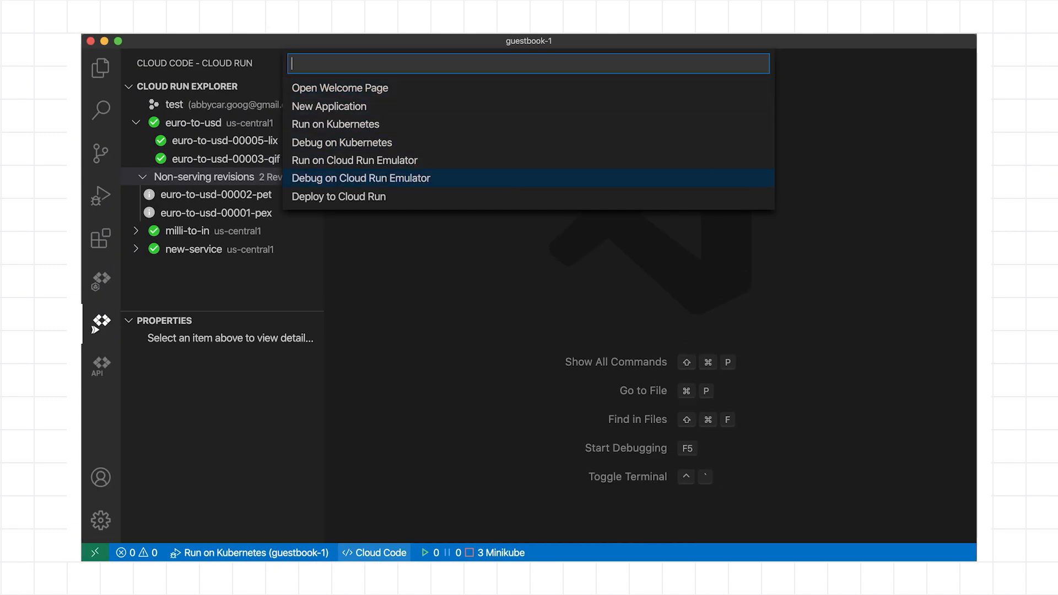
{"action": "key", "text": "Escape"}
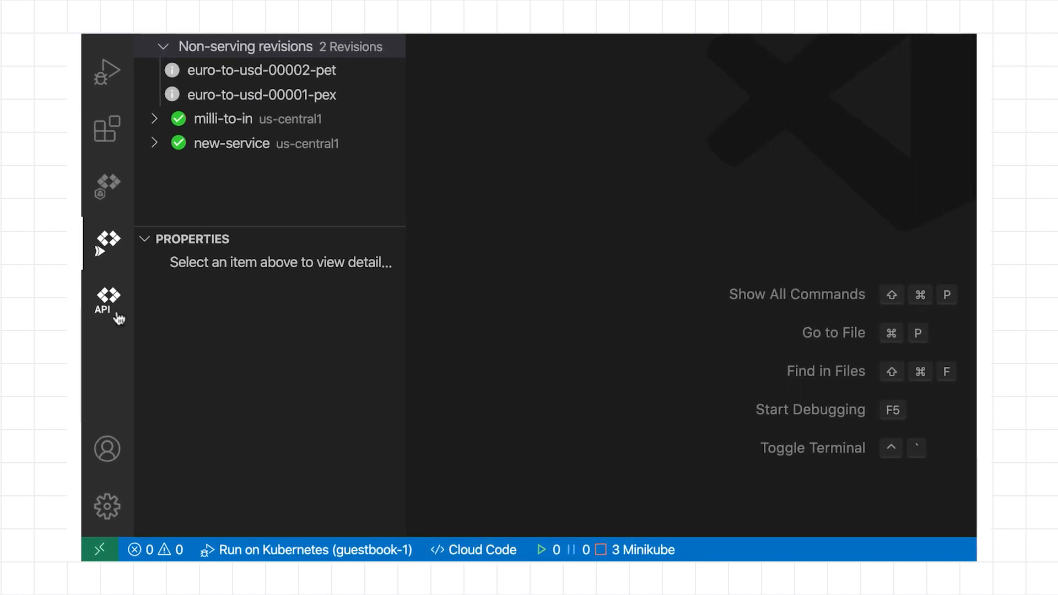
- Find Cloud Tasks API under Developer Tools in Cloud APIs and enable it
{"action": "left_click", "coordinate": [109, 298]}
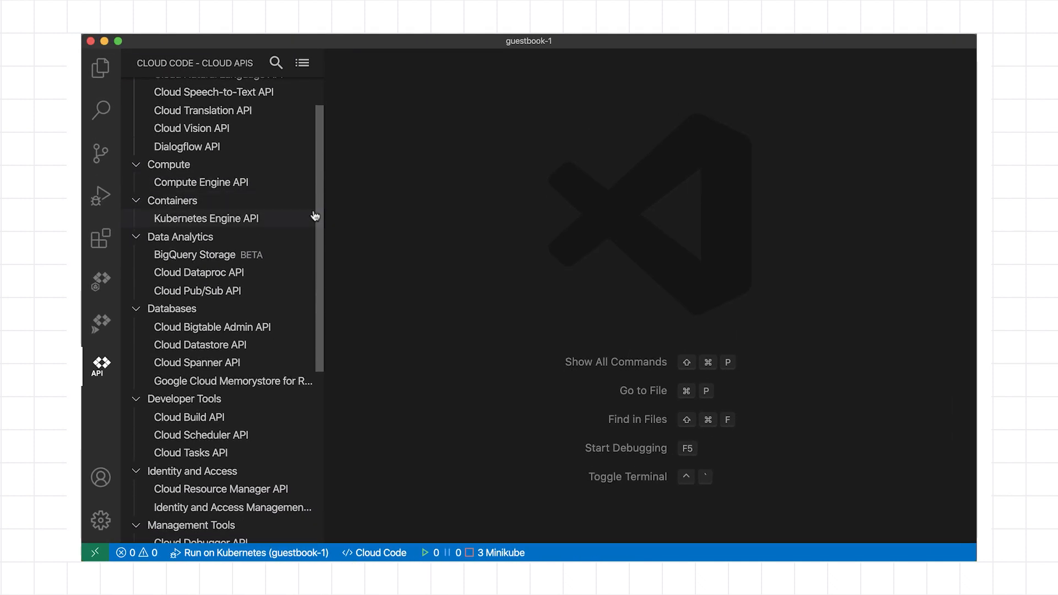
{"action": "scroll", "scroll_direction": "down", "scroll_amount": 3}
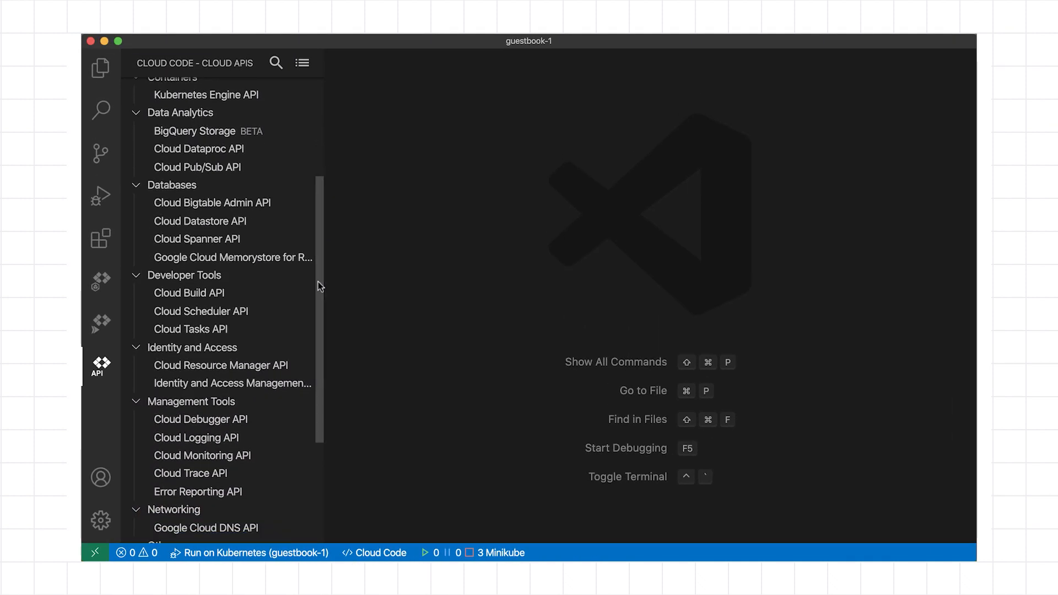
{"action": "left_click", "coordinate": [190, 328]}
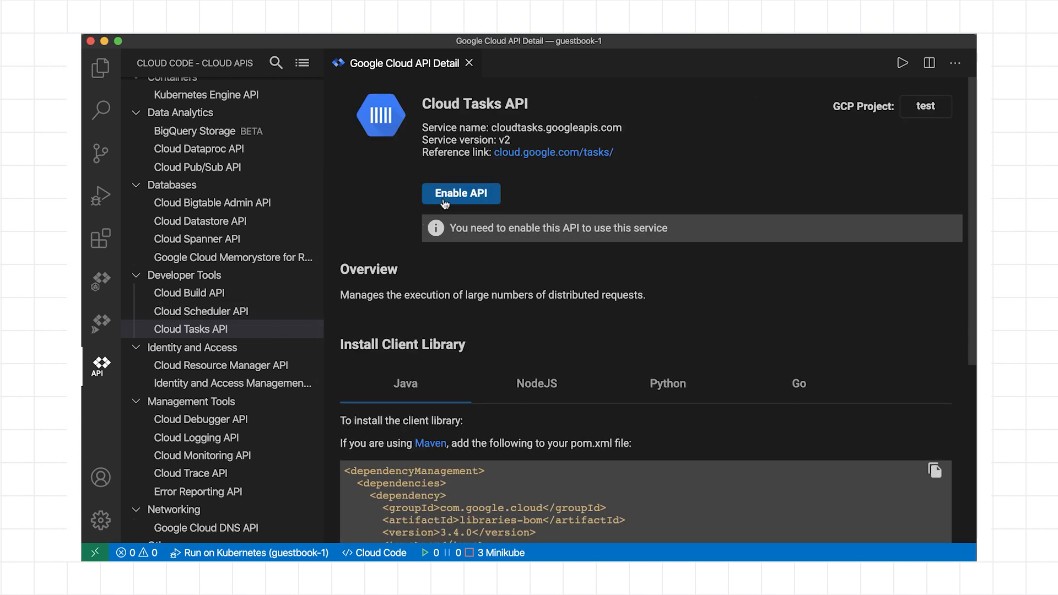
{"action": "left_click", "coordinate": [461, 193]}
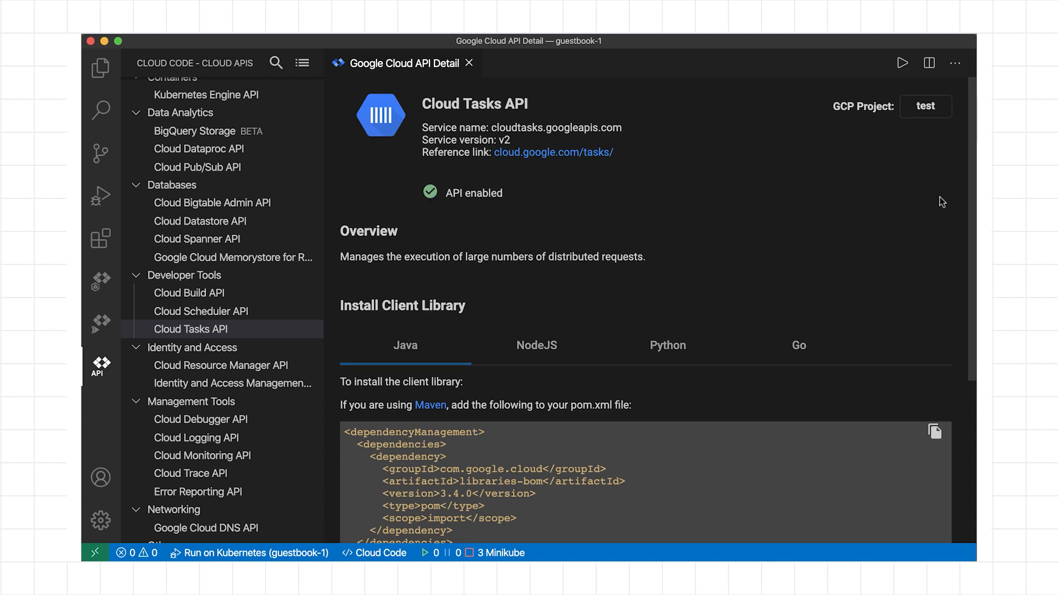
{"action": "scroll", "scroll_direction": "down", "scroll_amount": 3}
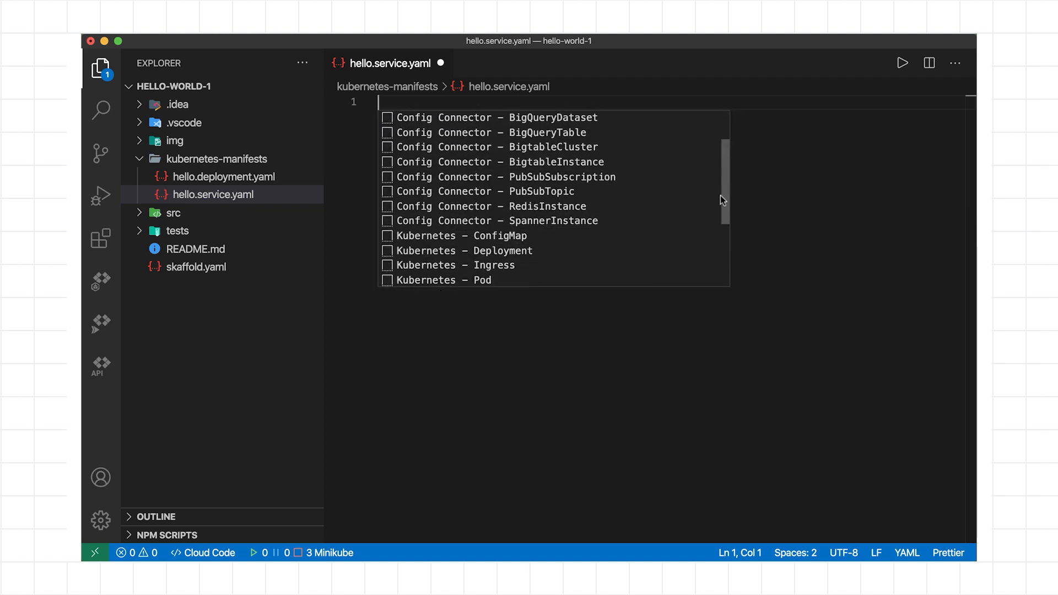
- Replace appname in the Service snippet with python-hello-world
{"action": "scroll", "scroll_direction": "down", "scroll_amount": 3}
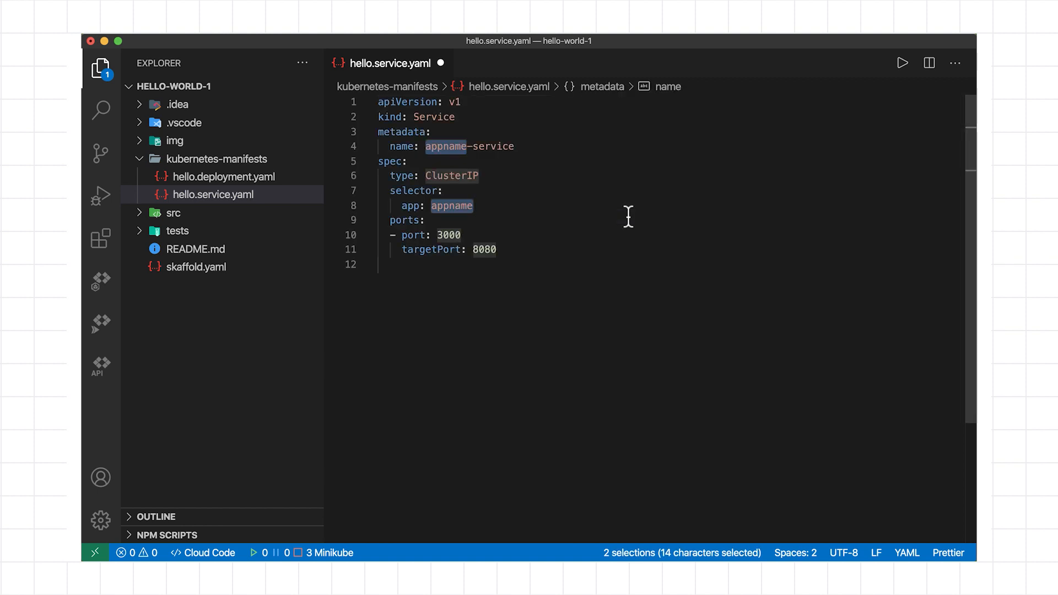
{"action": "type", "text": "python-hello-world"}
{"action": "left_click", "coordinate": [672, 176]}
{"action": "type", "text": "LoadBalanc"}
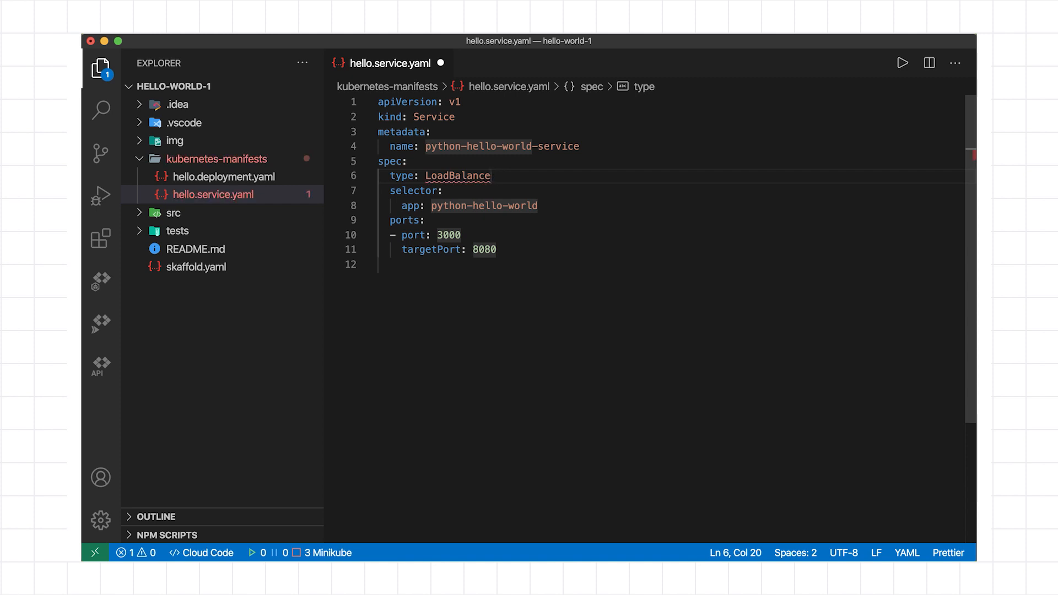
{"action": "mouse_move", "coordinate": [468, 175]}
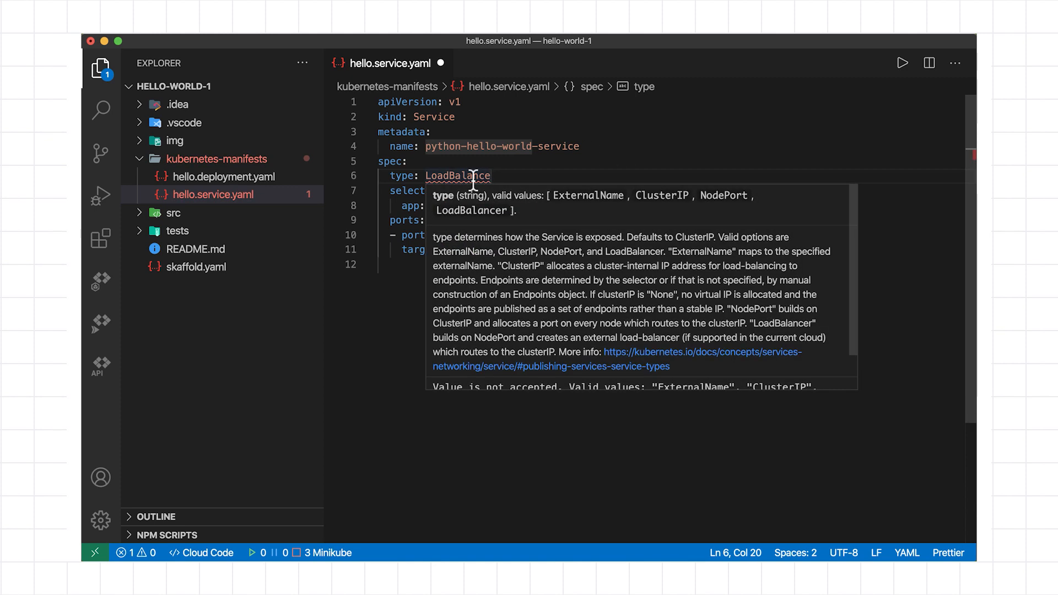